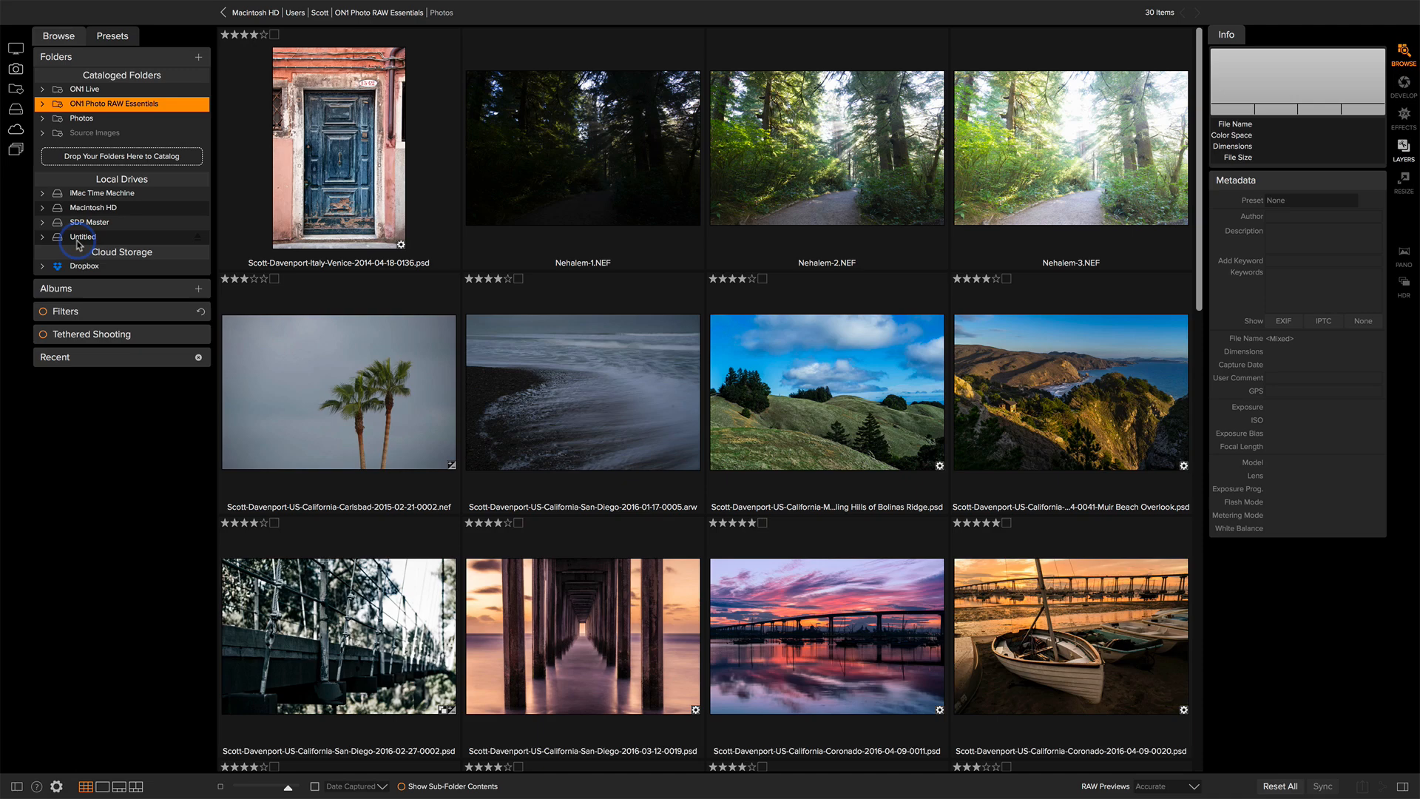
pyautogui.moveTo(156, 238)
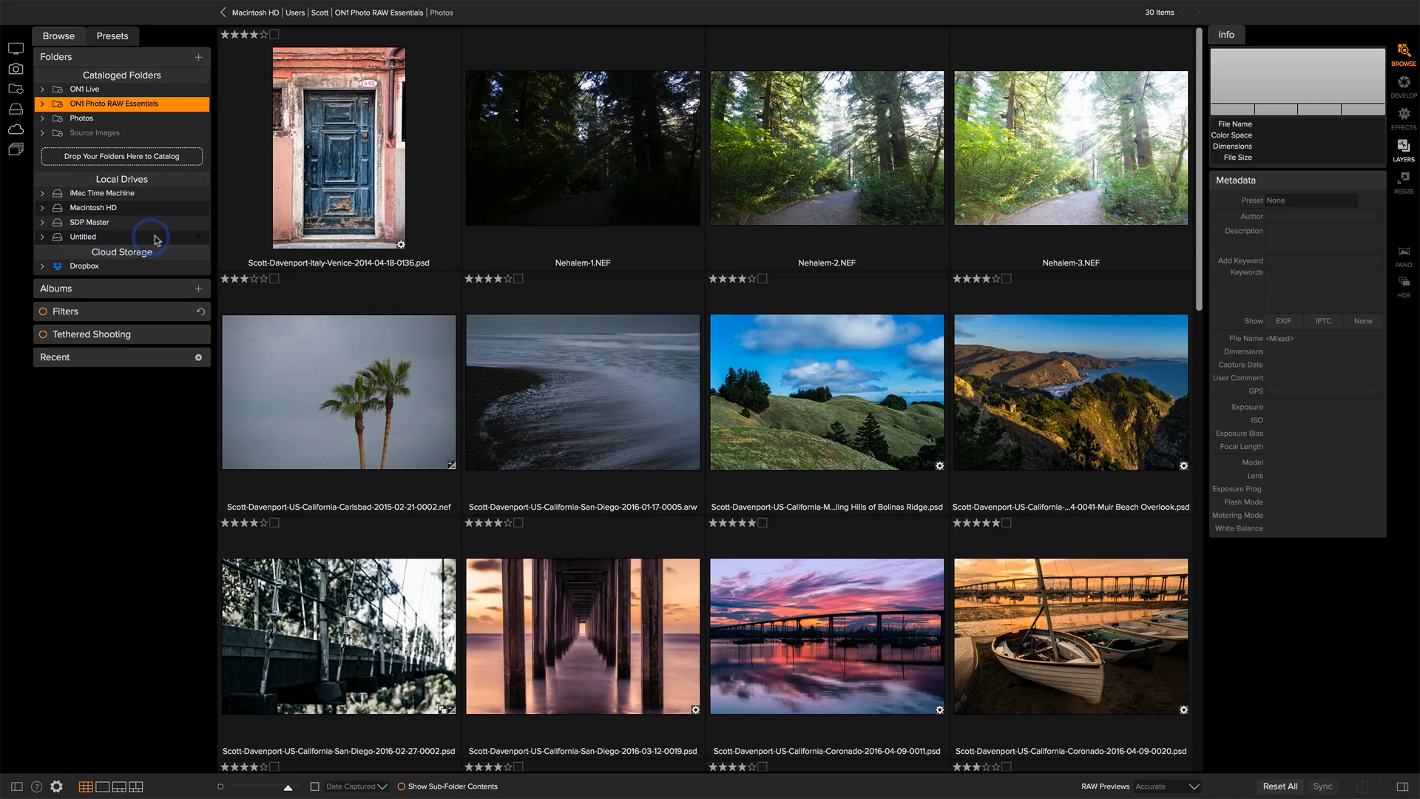
pyautogui.moveTo(173, 399)
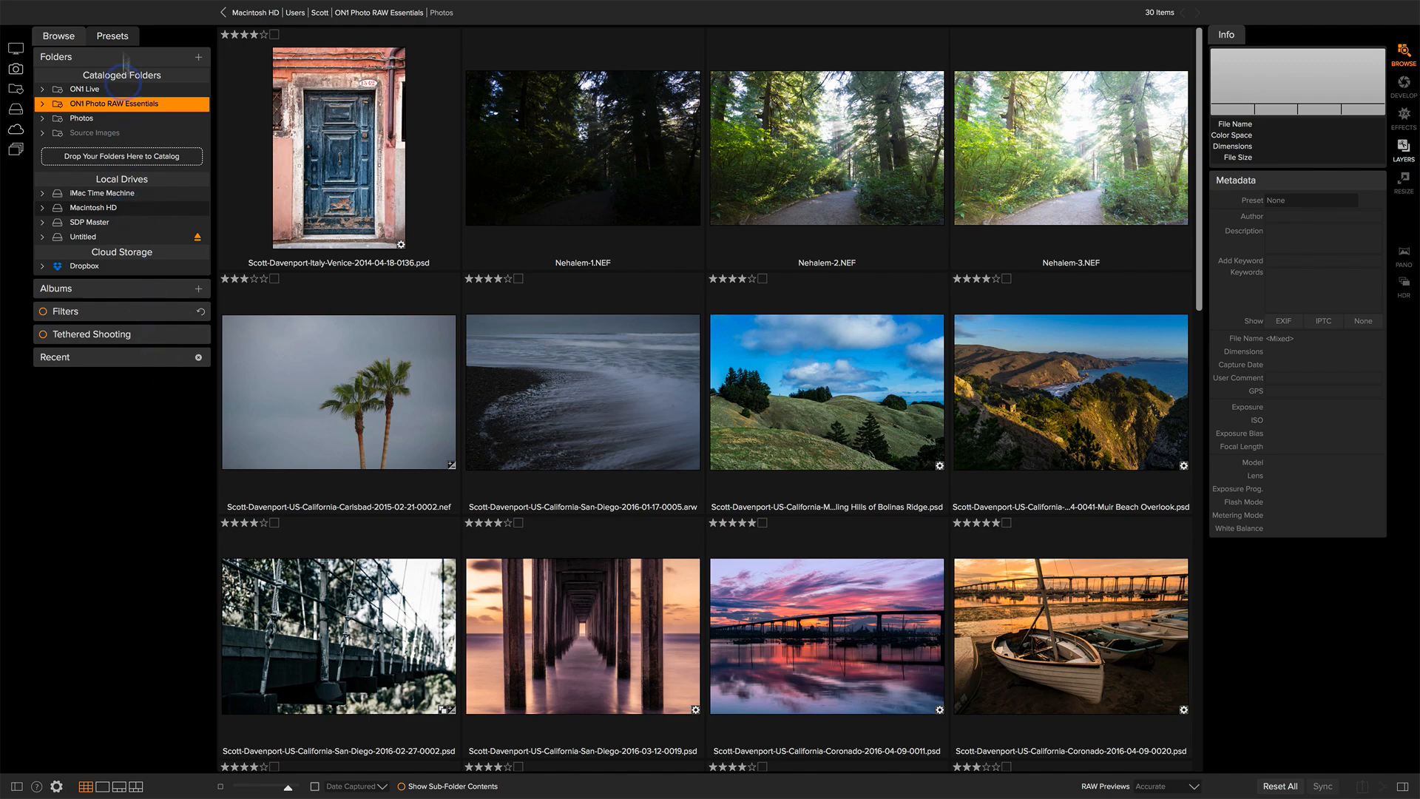
# Open the Import window for the 1547 photos on the Untitled card
pyautogui.click(132, 7)
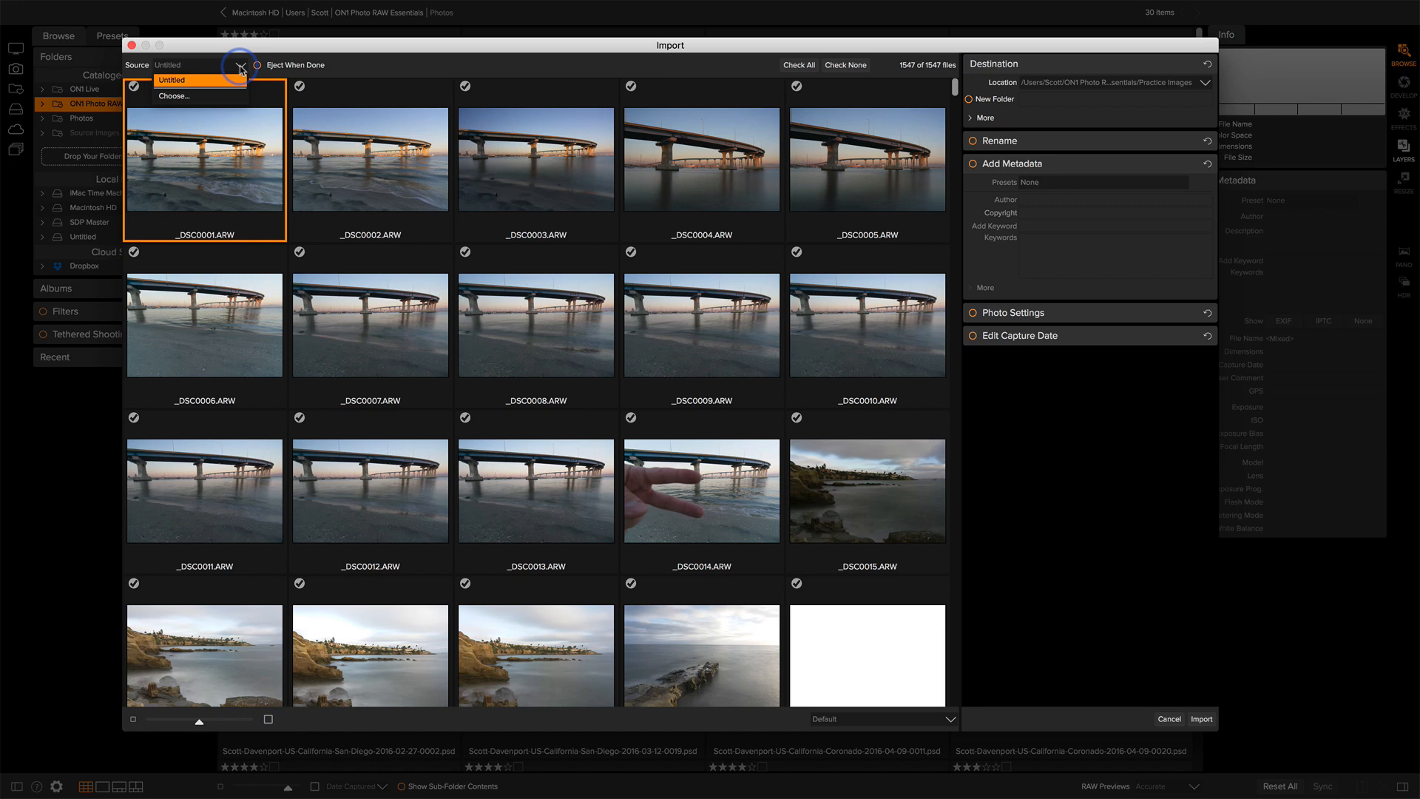
pyautogui.moveTo(195, 96)
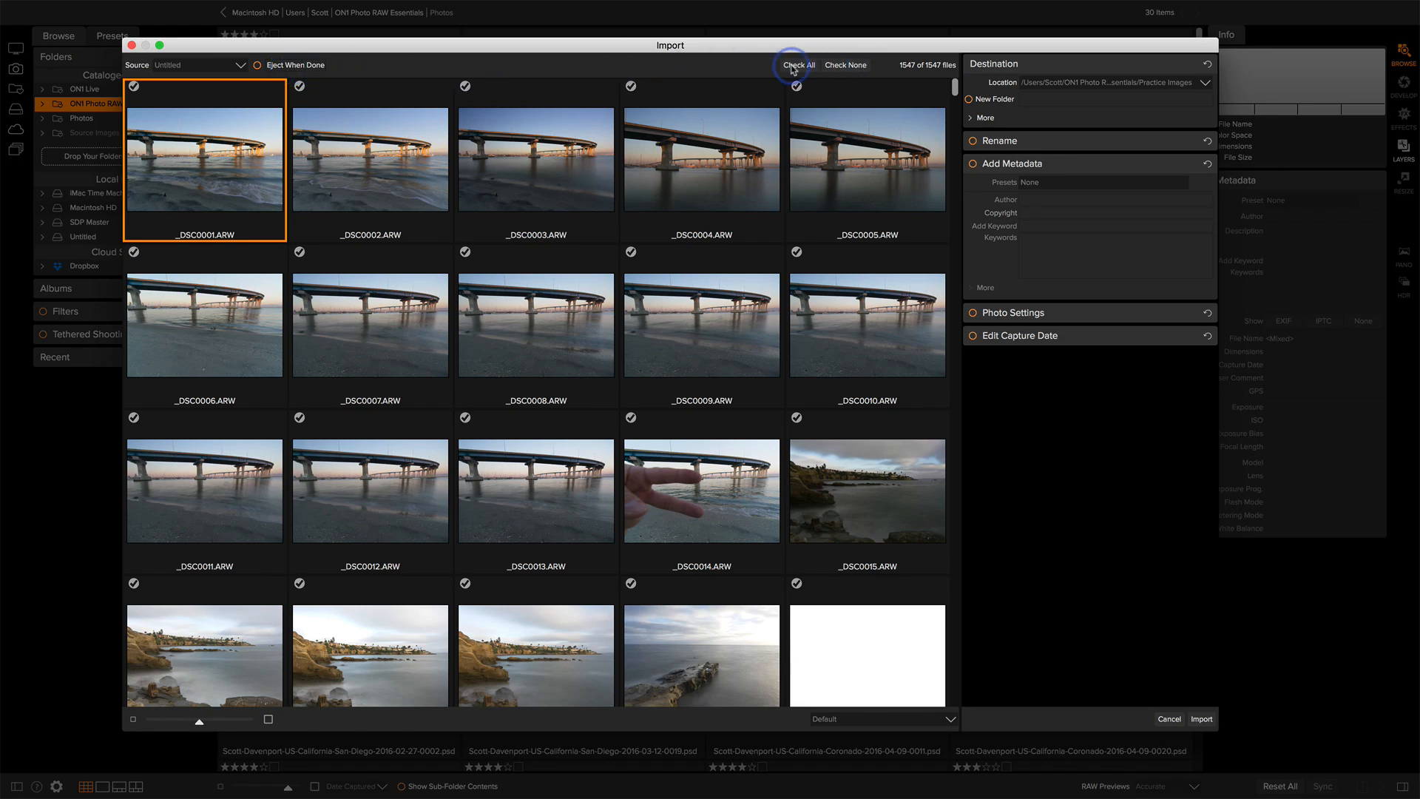
pyautogui.scroll(-3)
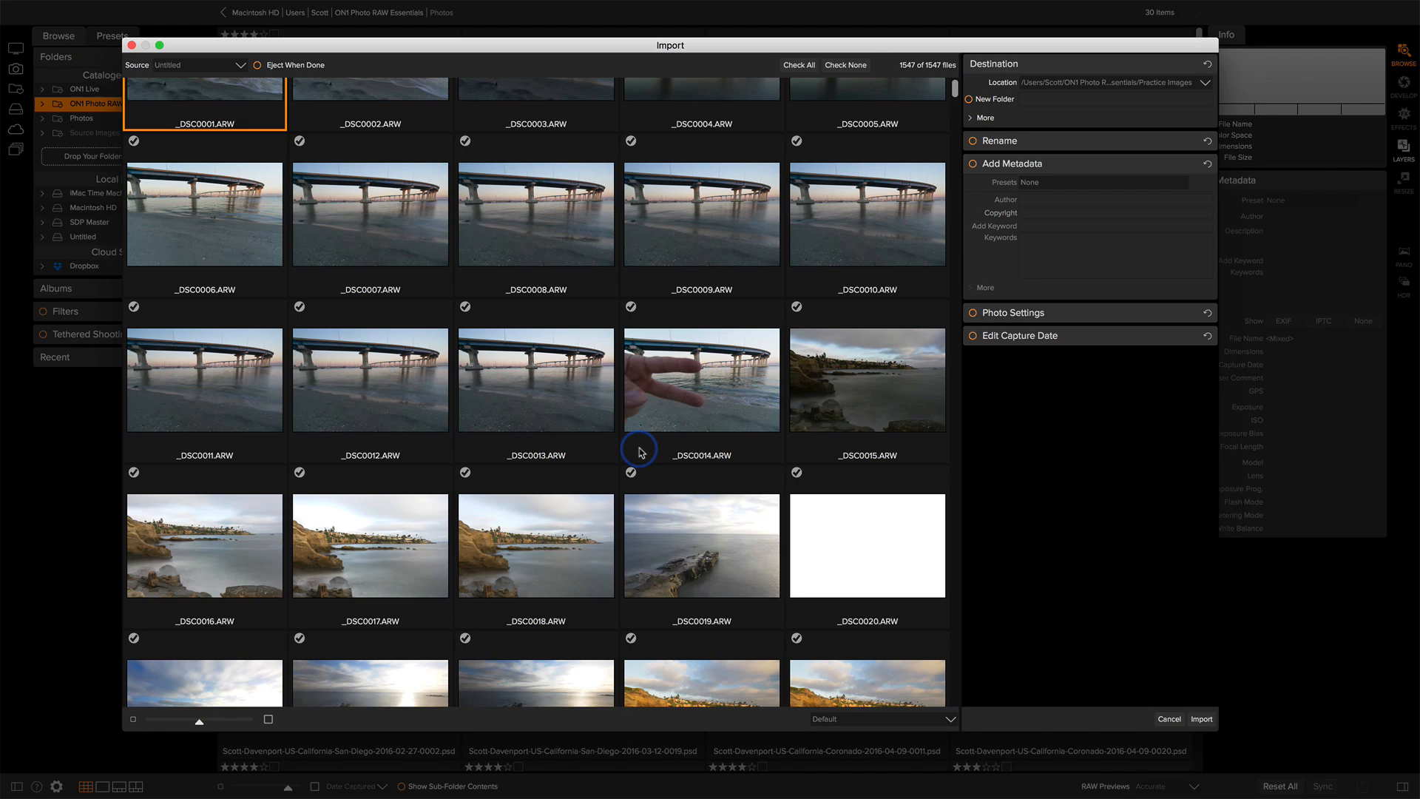
pyautogui.scroll(3)
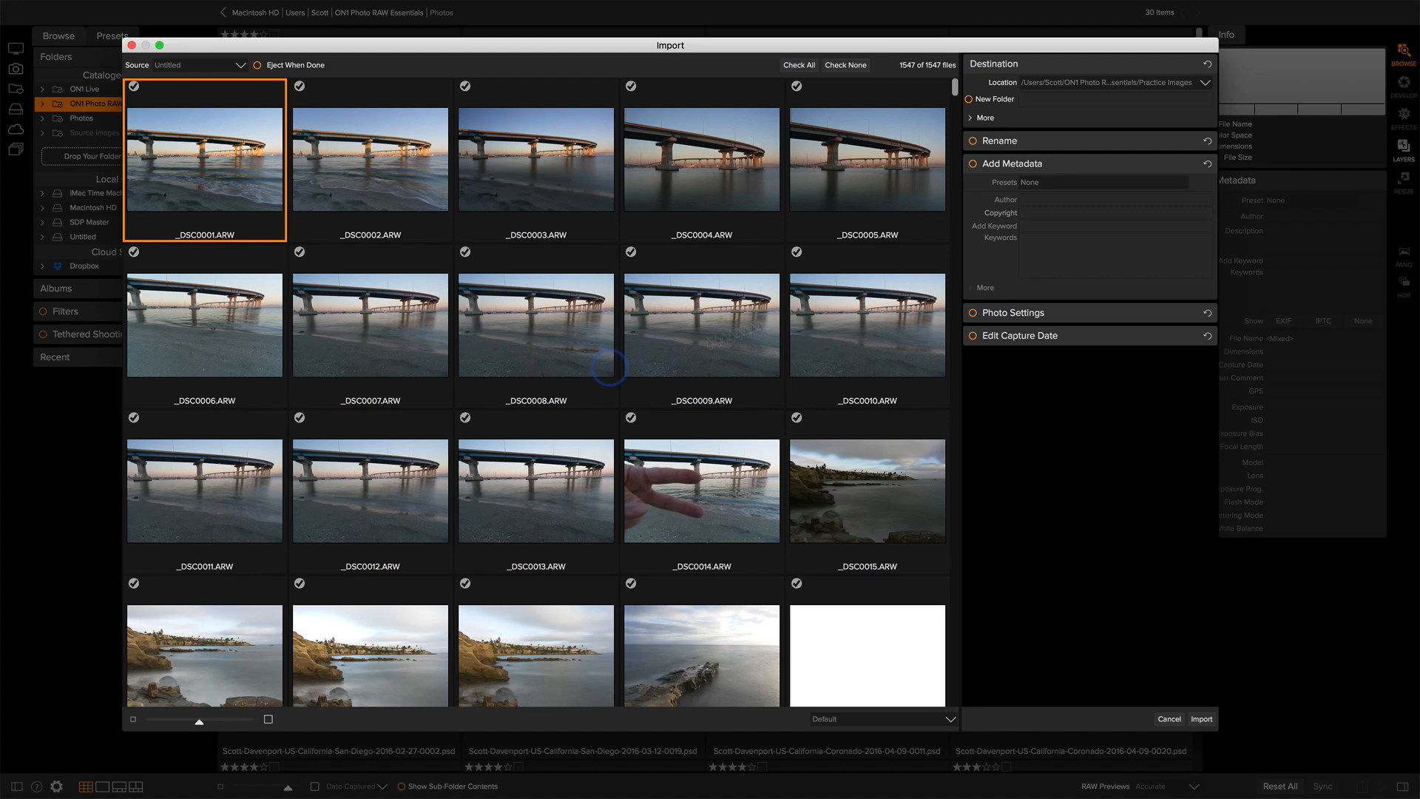
pyautogui.moveTo(1048, 97)
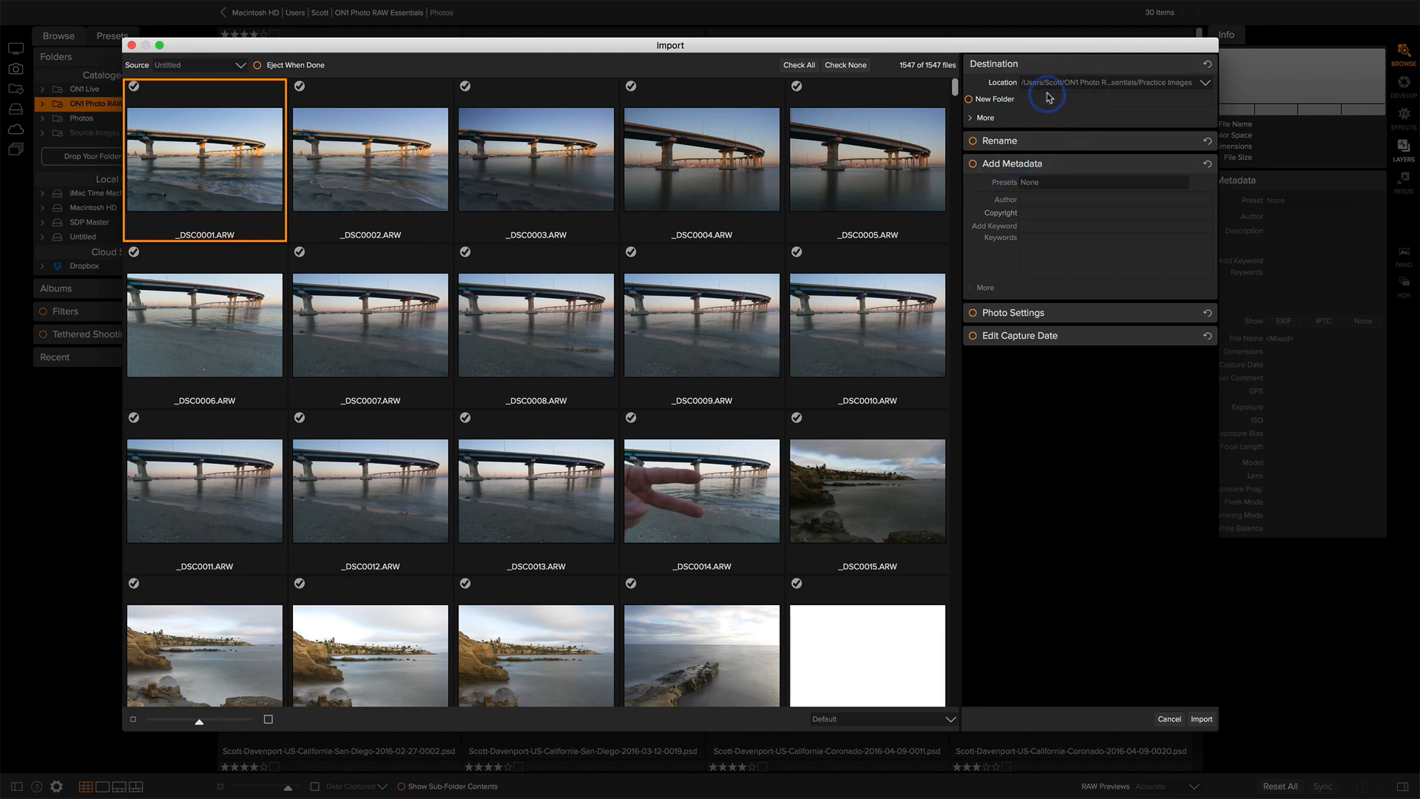
pyautogui.moveTo(614, 354)
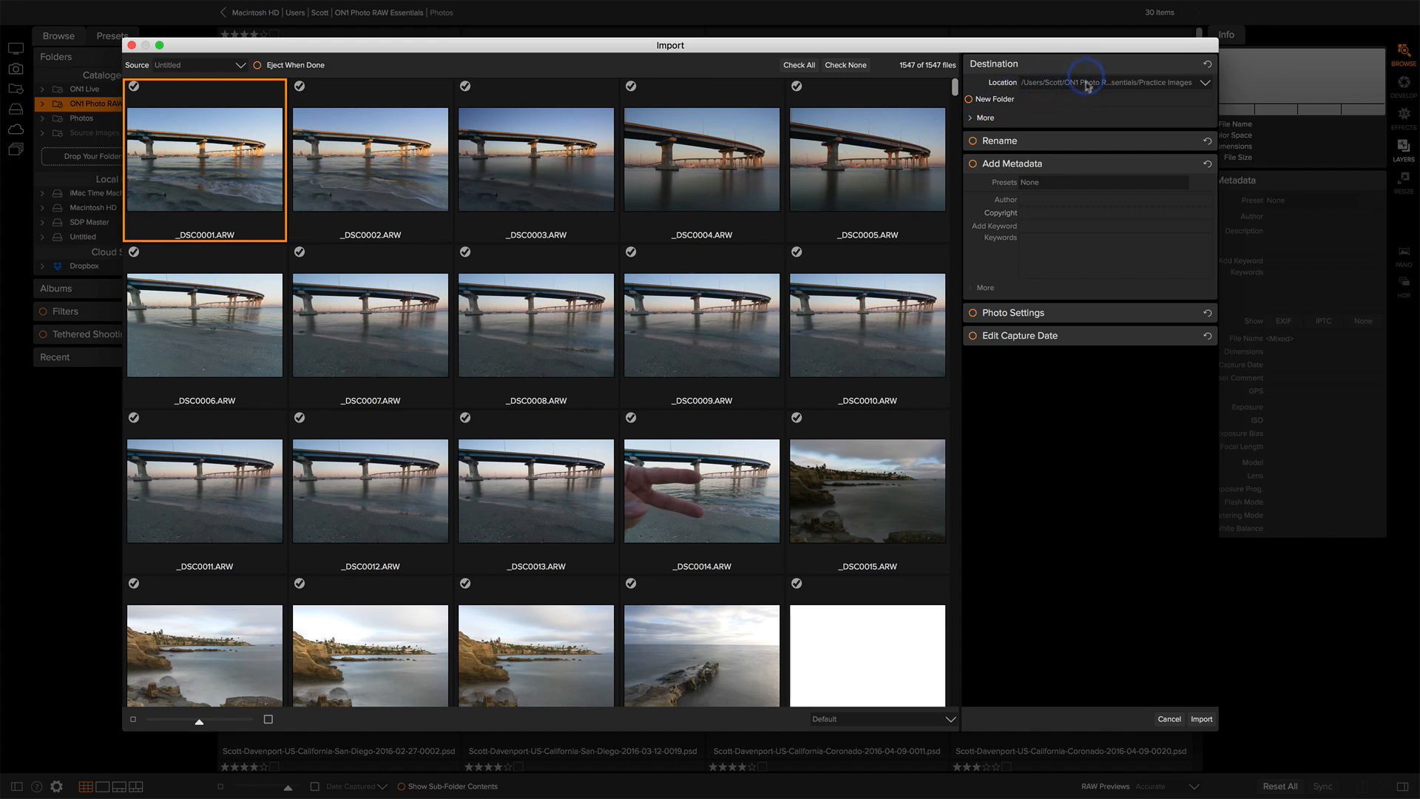
pyautogui.moveTo(996, 116)
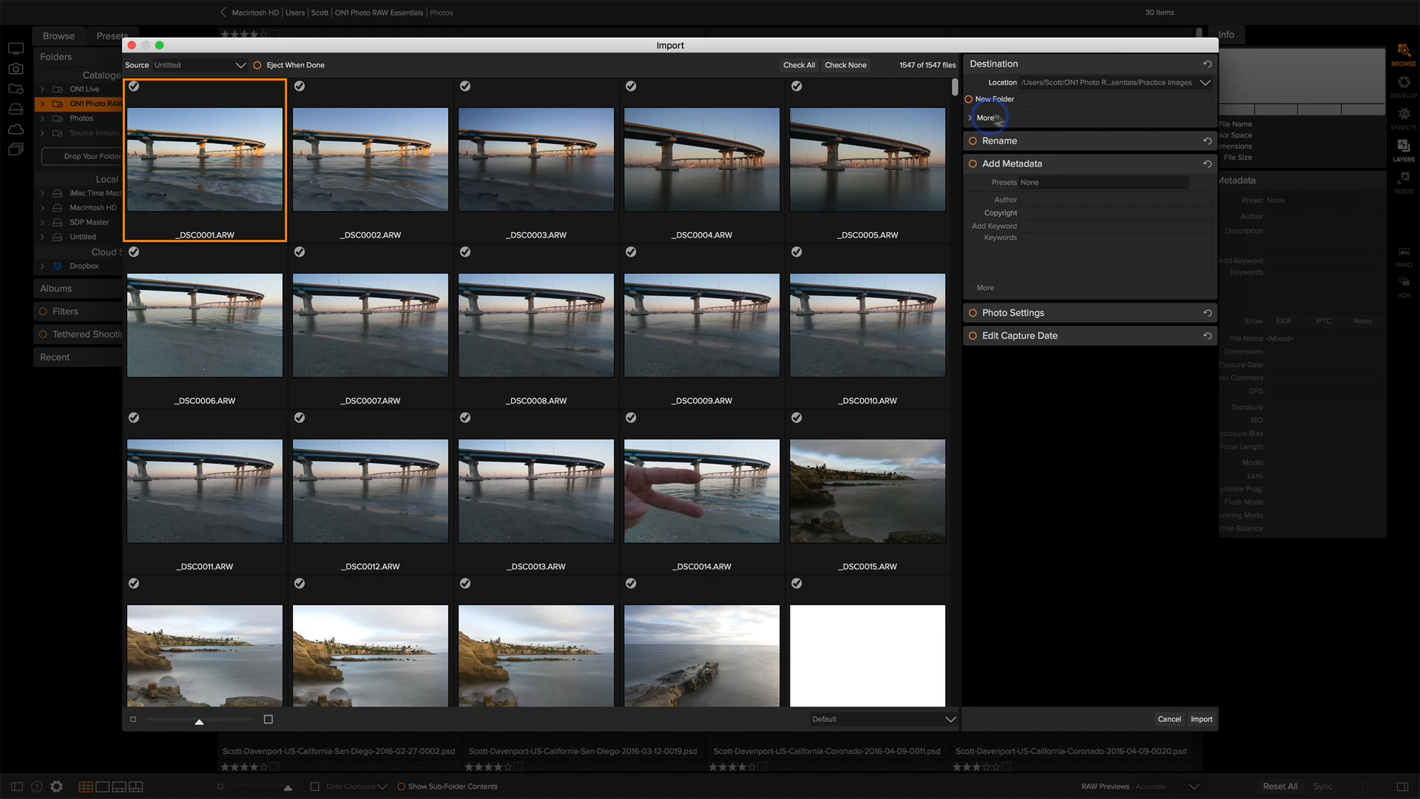
pyautogui.click(983, 118)
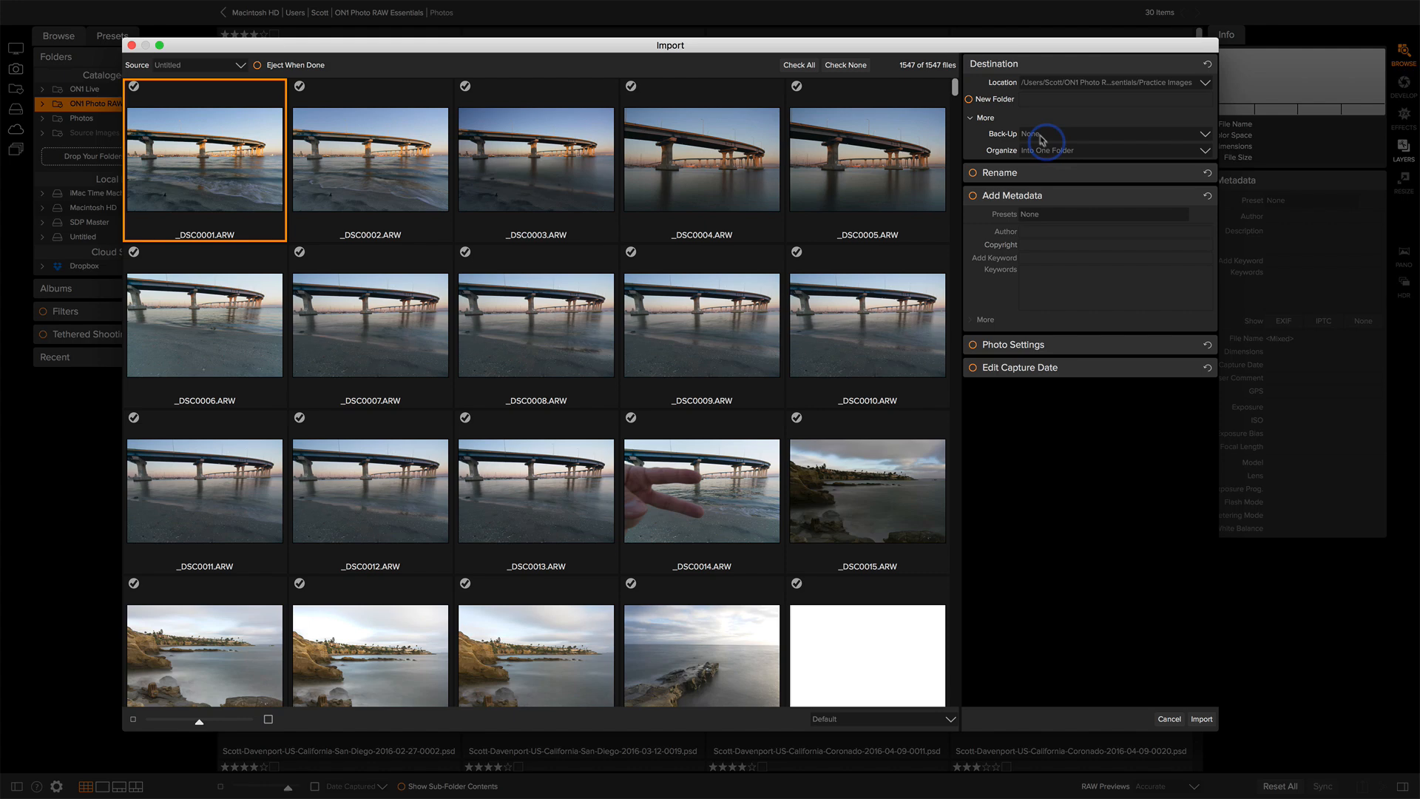
pyautogui.click(983, 118)
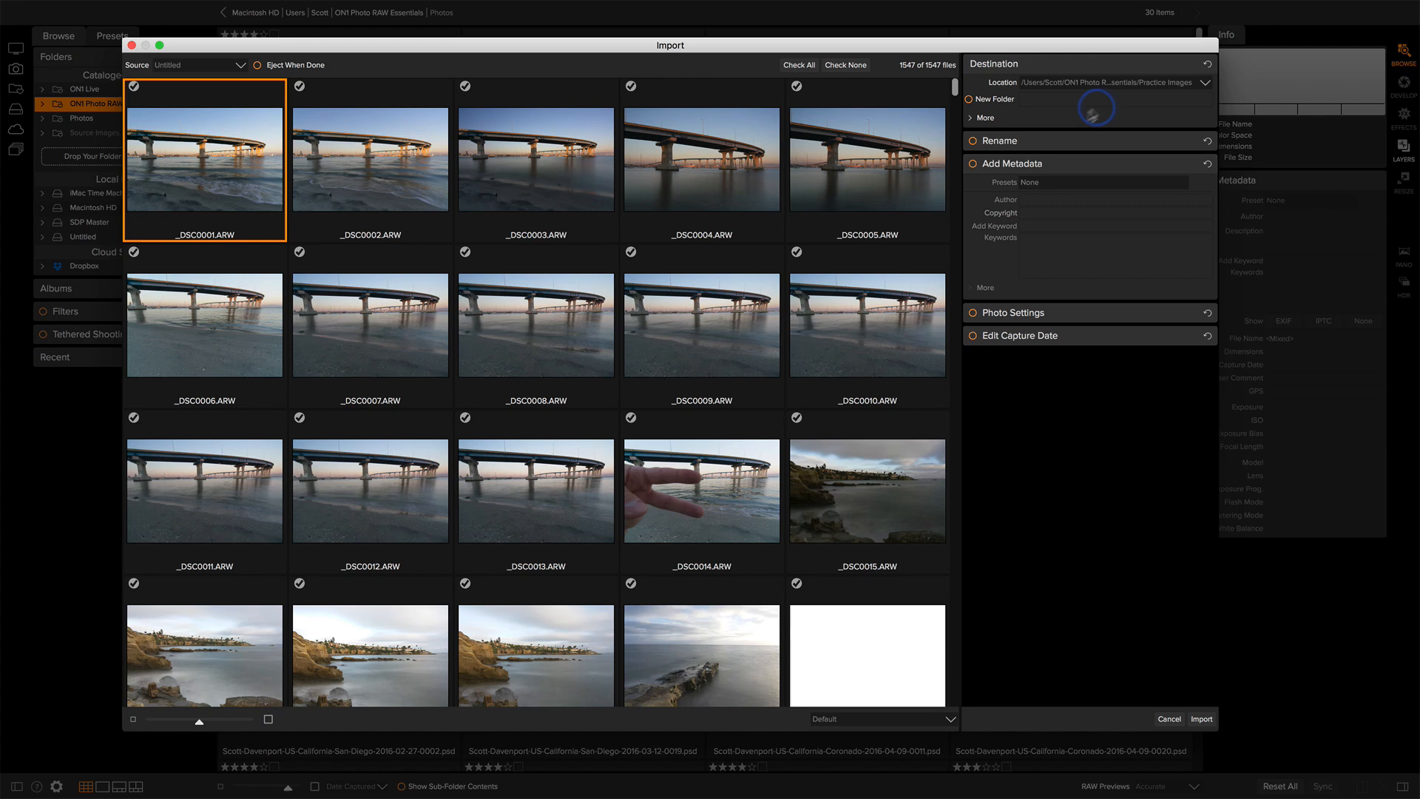
# Turn on Rename with parts Current Name, Text and Date in MMDDYYYY format
pyautogui.click(998, 141)
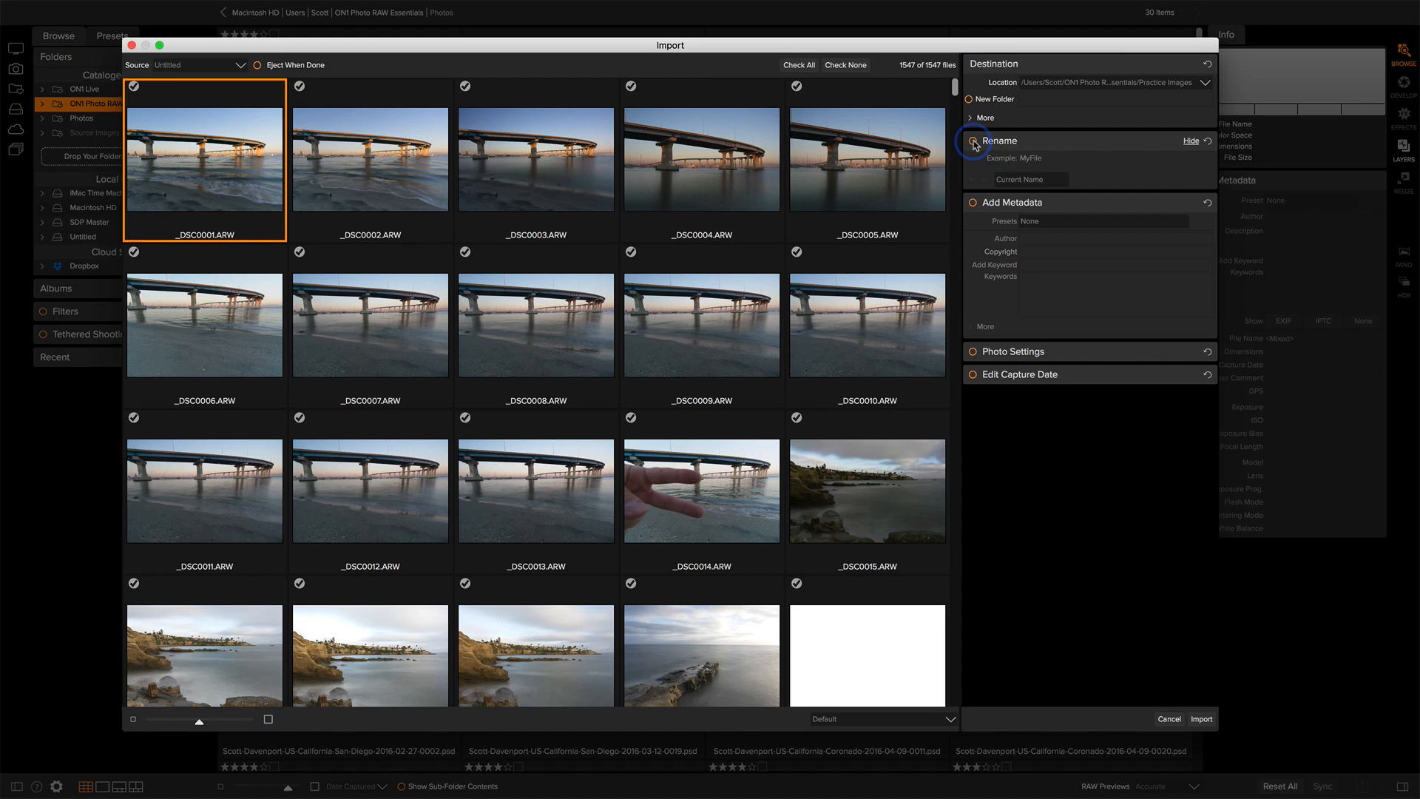
pyautogui.click(1060, 179)
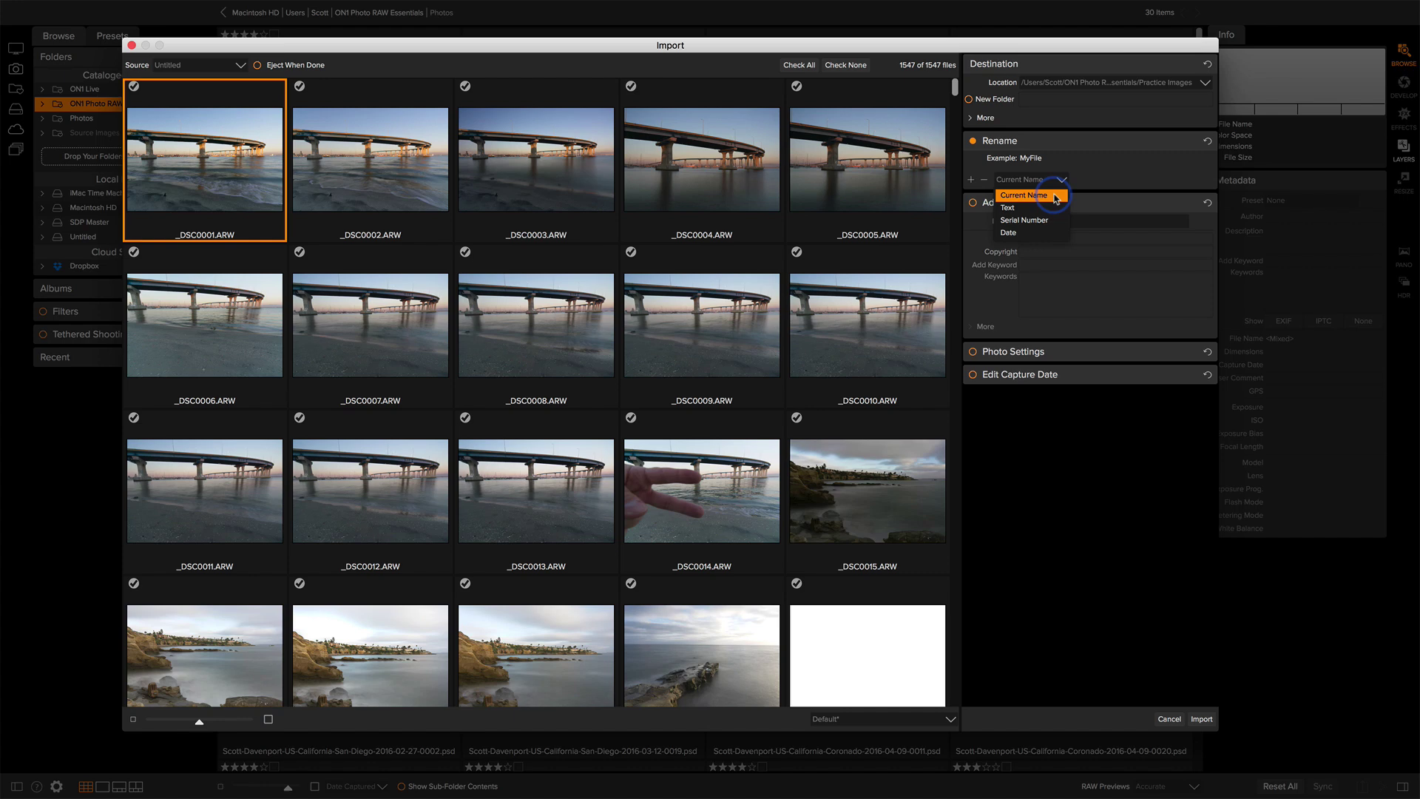
pyautogui.moveTo(1007, 207)
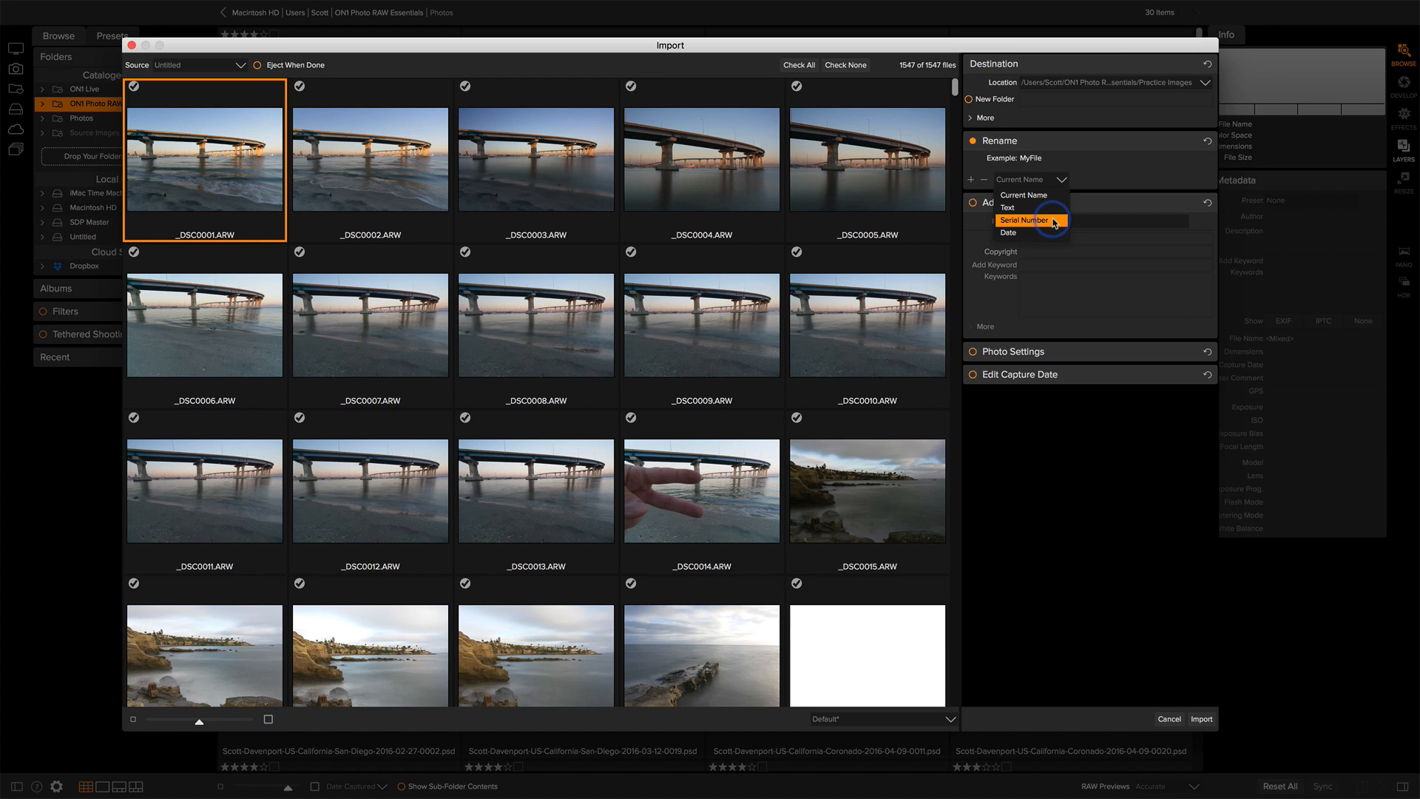
pyautogui.moveTo(1023, 195)
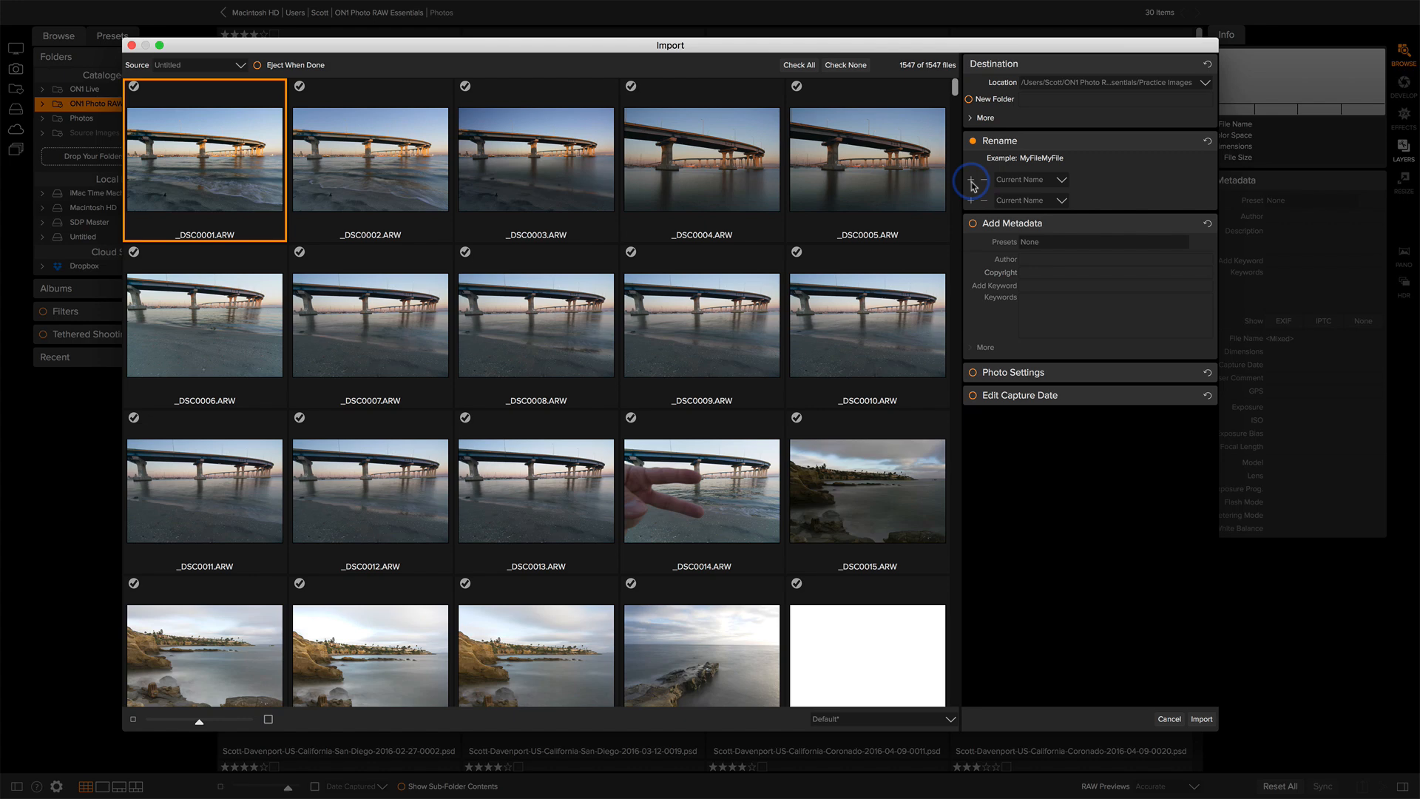
pyautogui.click(1030, 200)
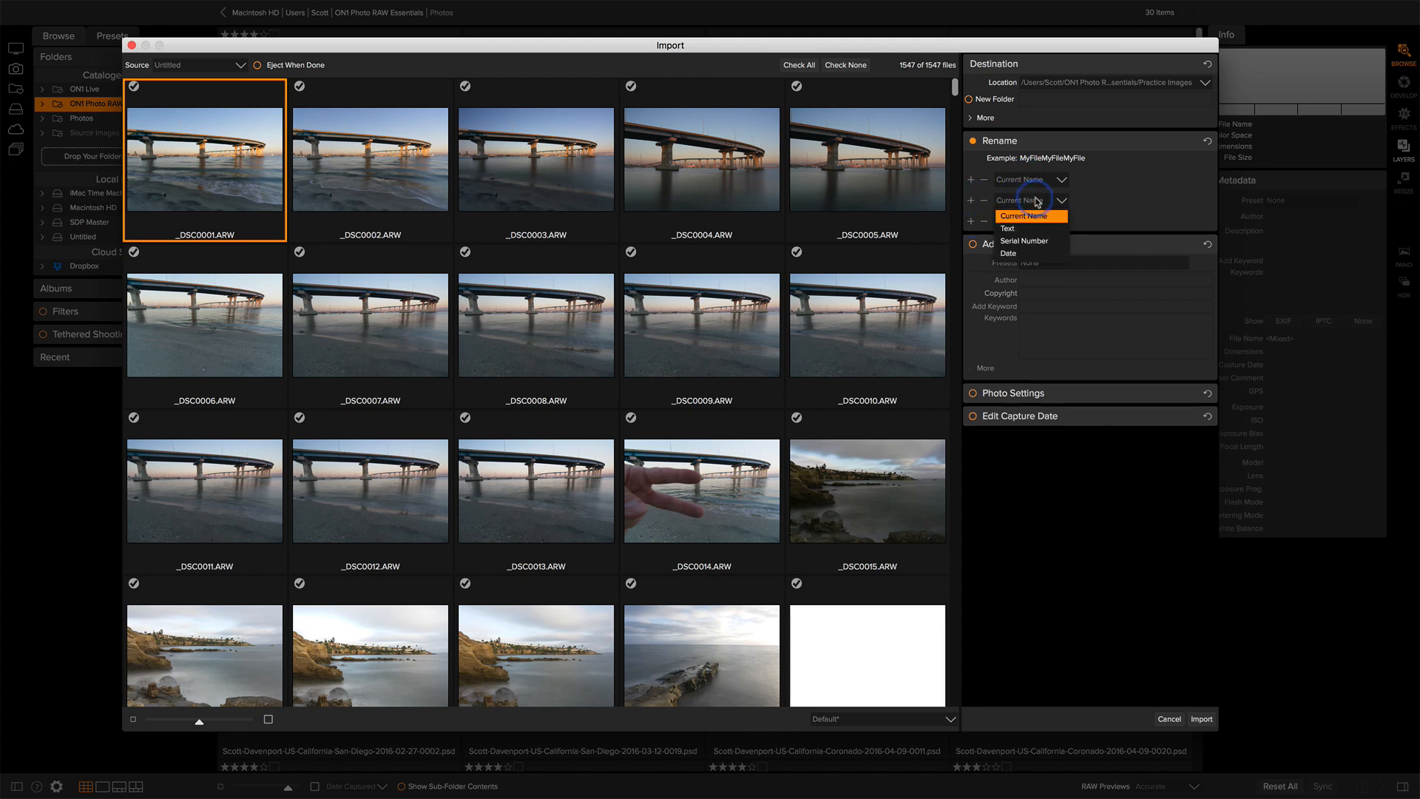
pyautogui.click(1007, 228)
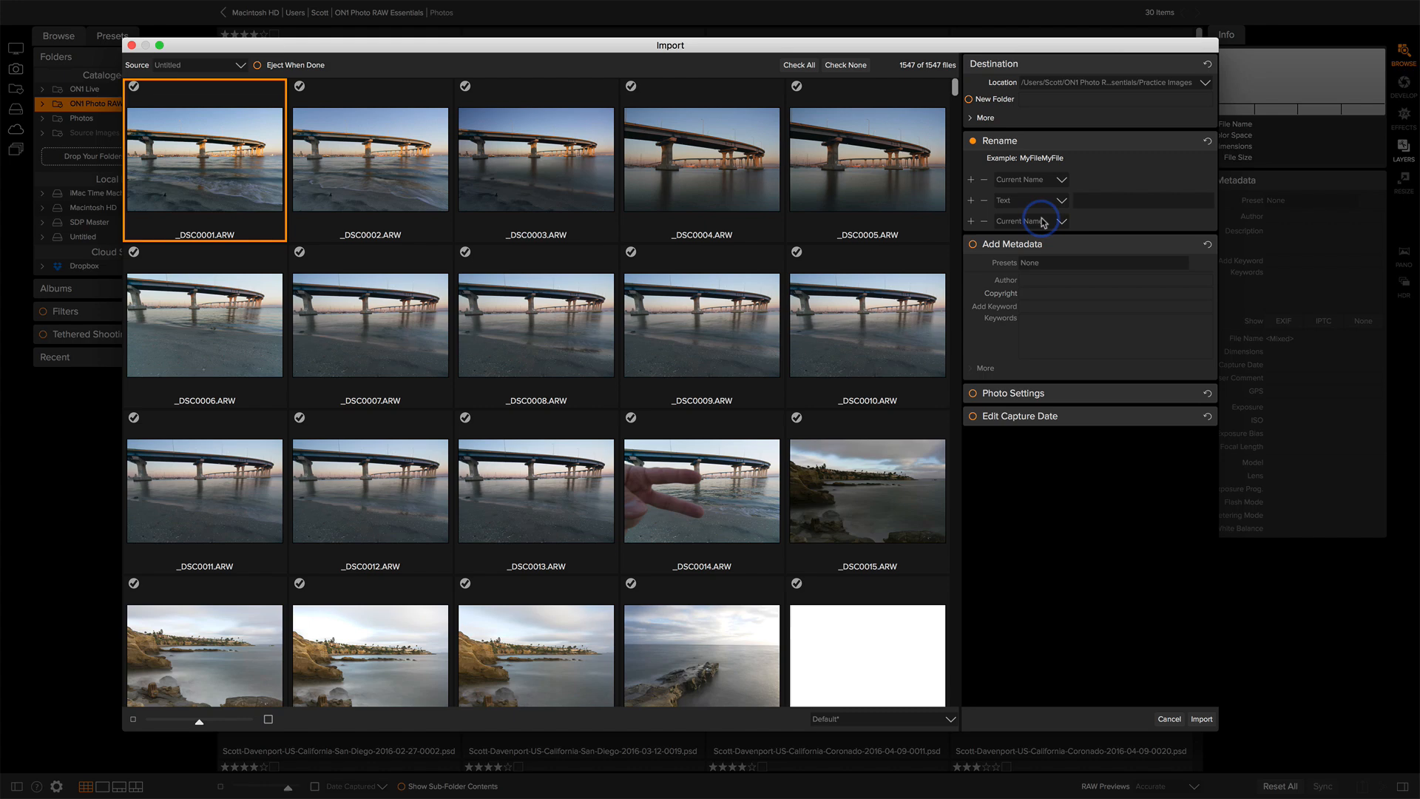
pyautogui.click(1060, 220)
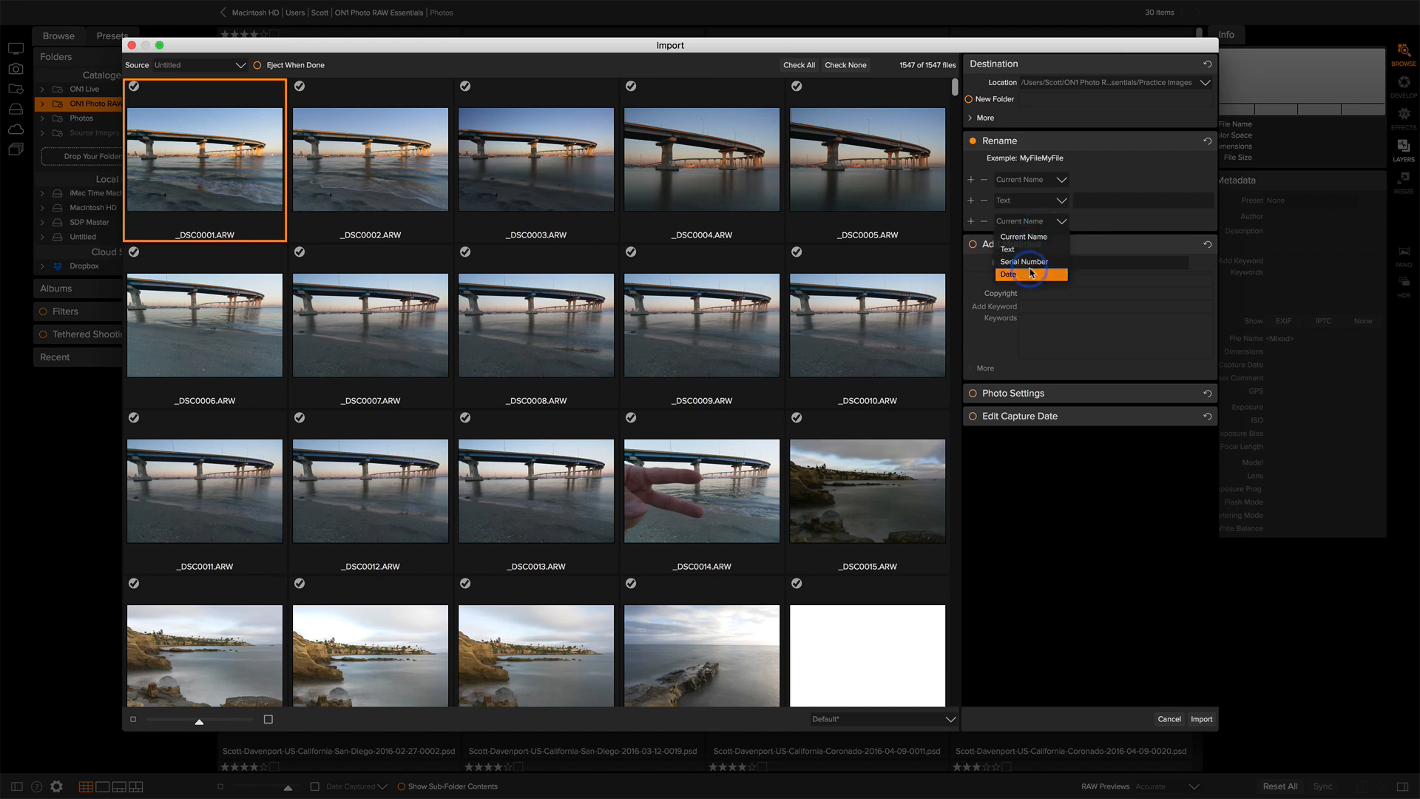
pyautogui.click(1008, 273)
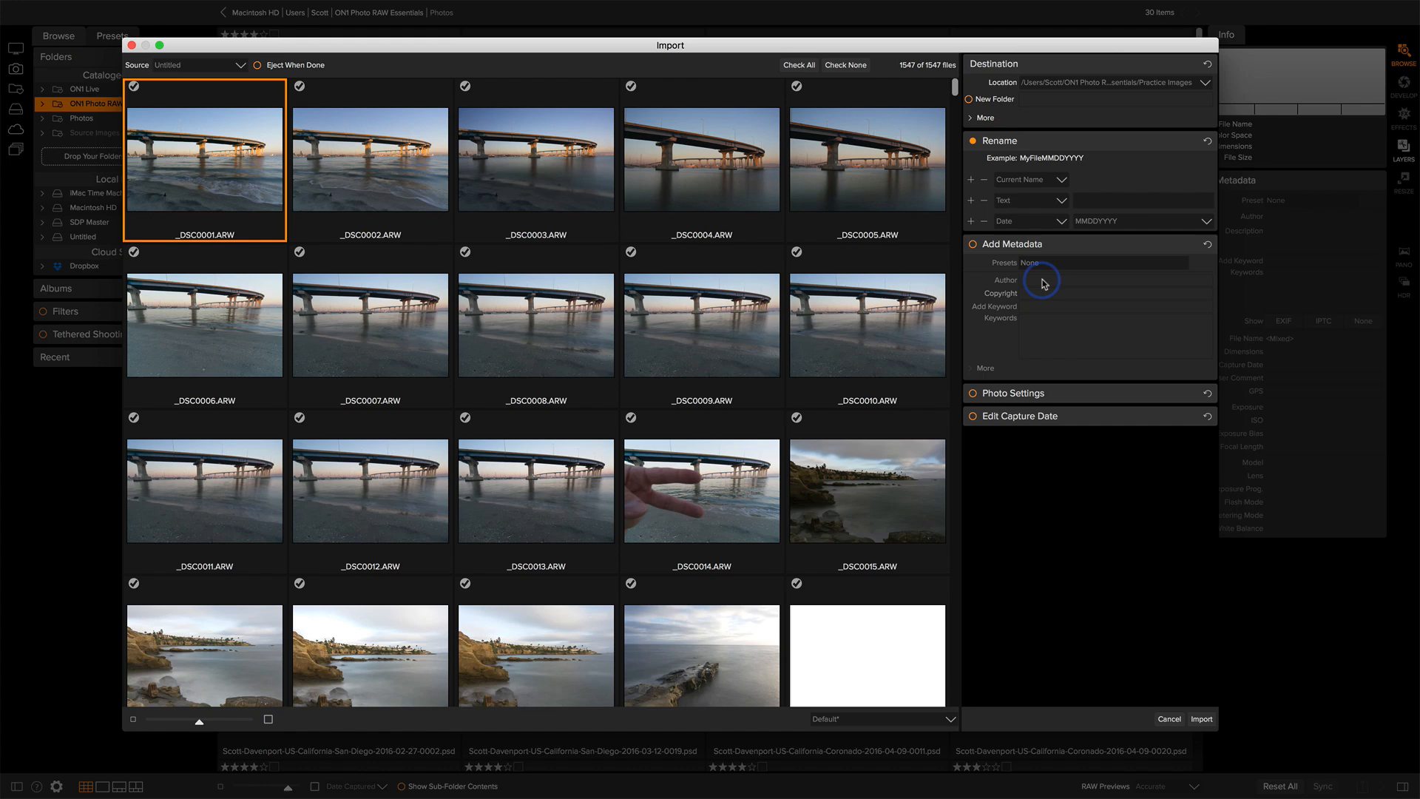
# Set author 'Scott Davenport' and copyright '(c) Scott D' in Add Metadata
pyautogui.click(1114, 279)
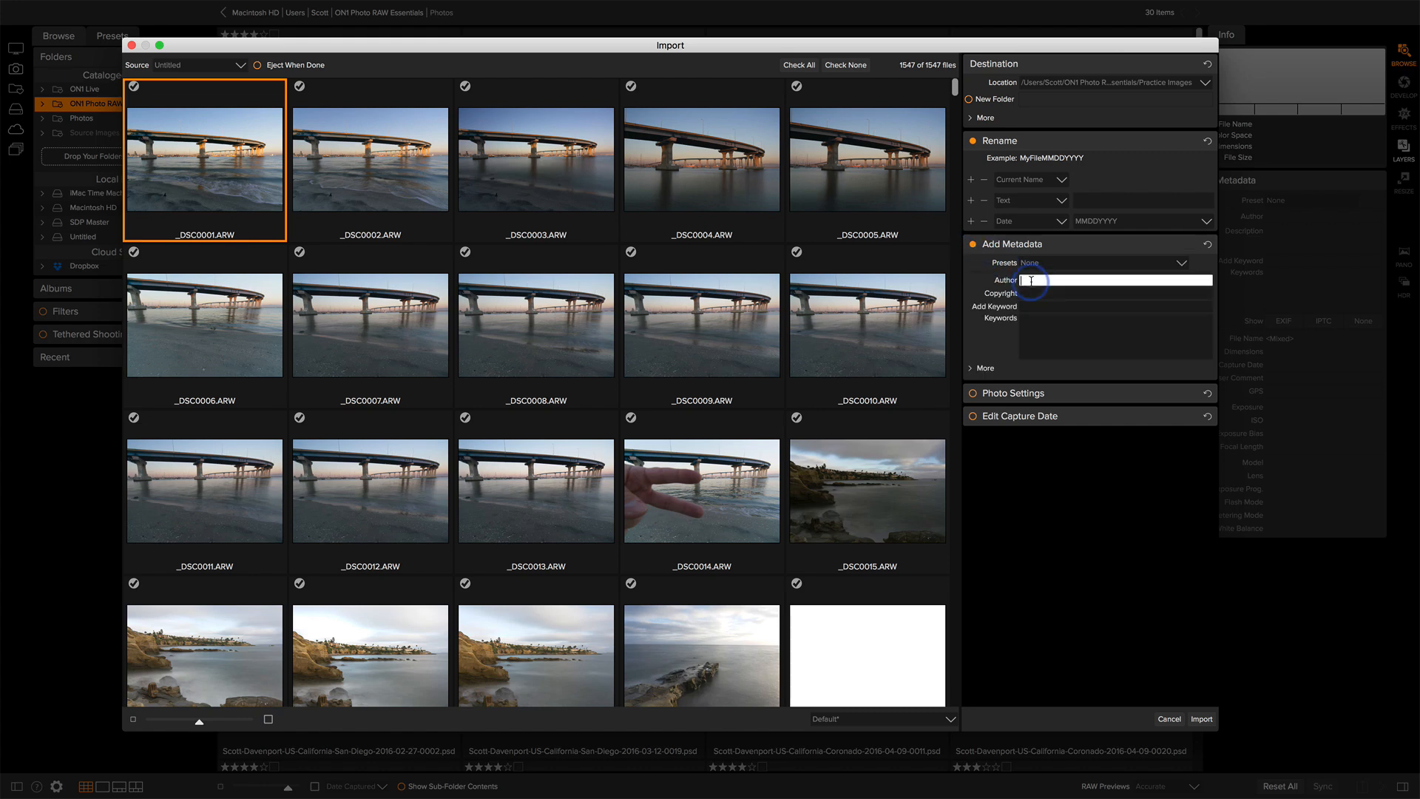
pyautogui.write('Scott Davenport')
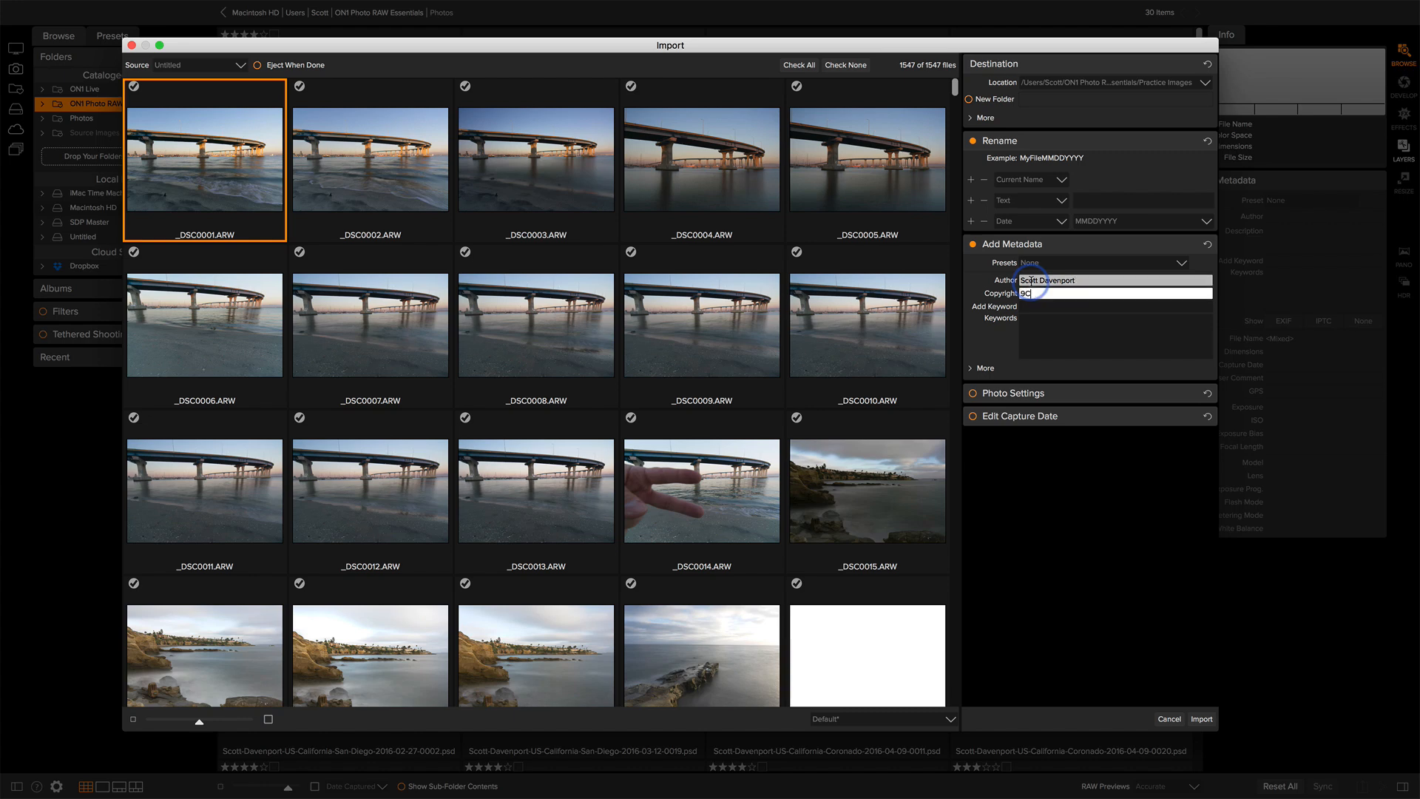
pyautogui.write('(c) Scott Davenport')
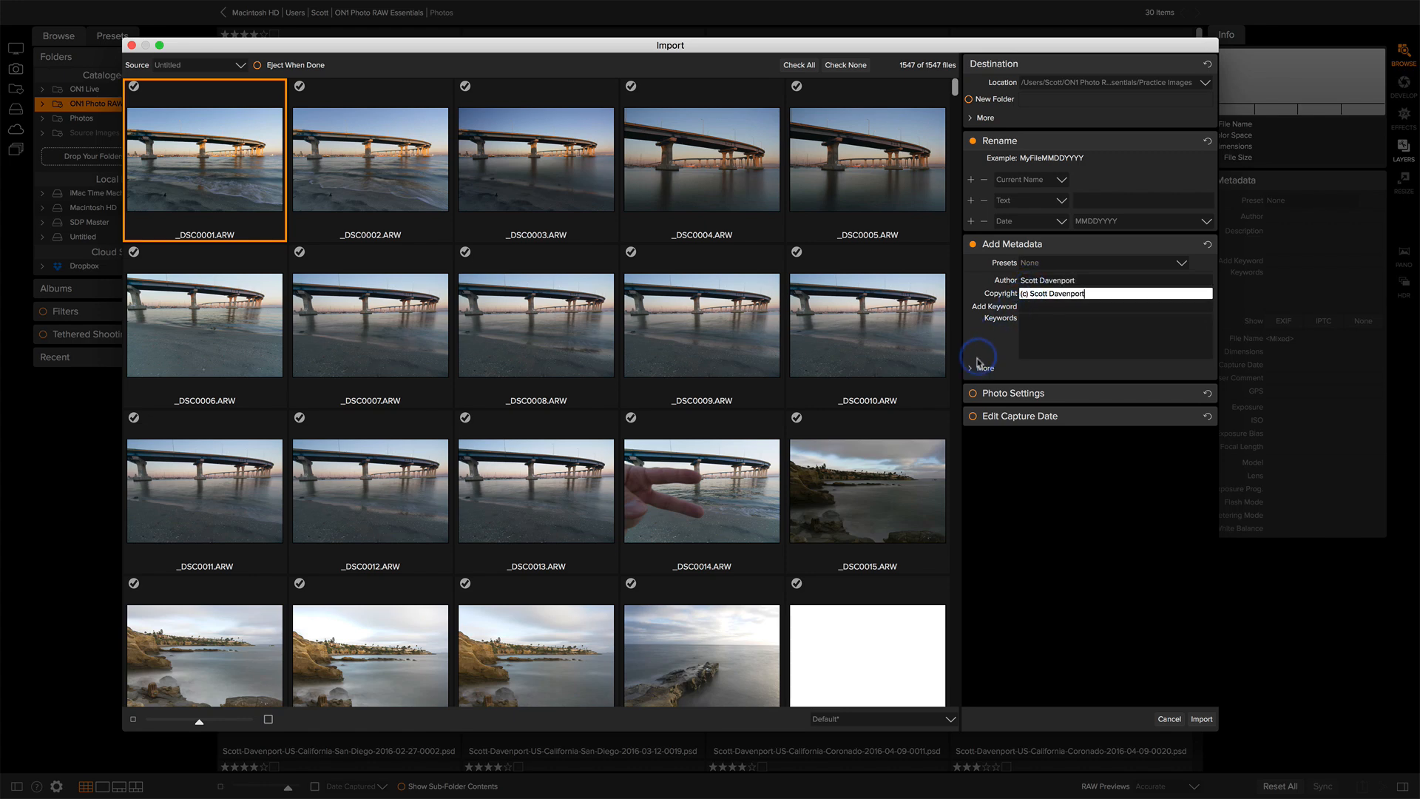
# Expand More metadata fields and enter usage terms 'All Right'
pyautogui.click(977, 368)
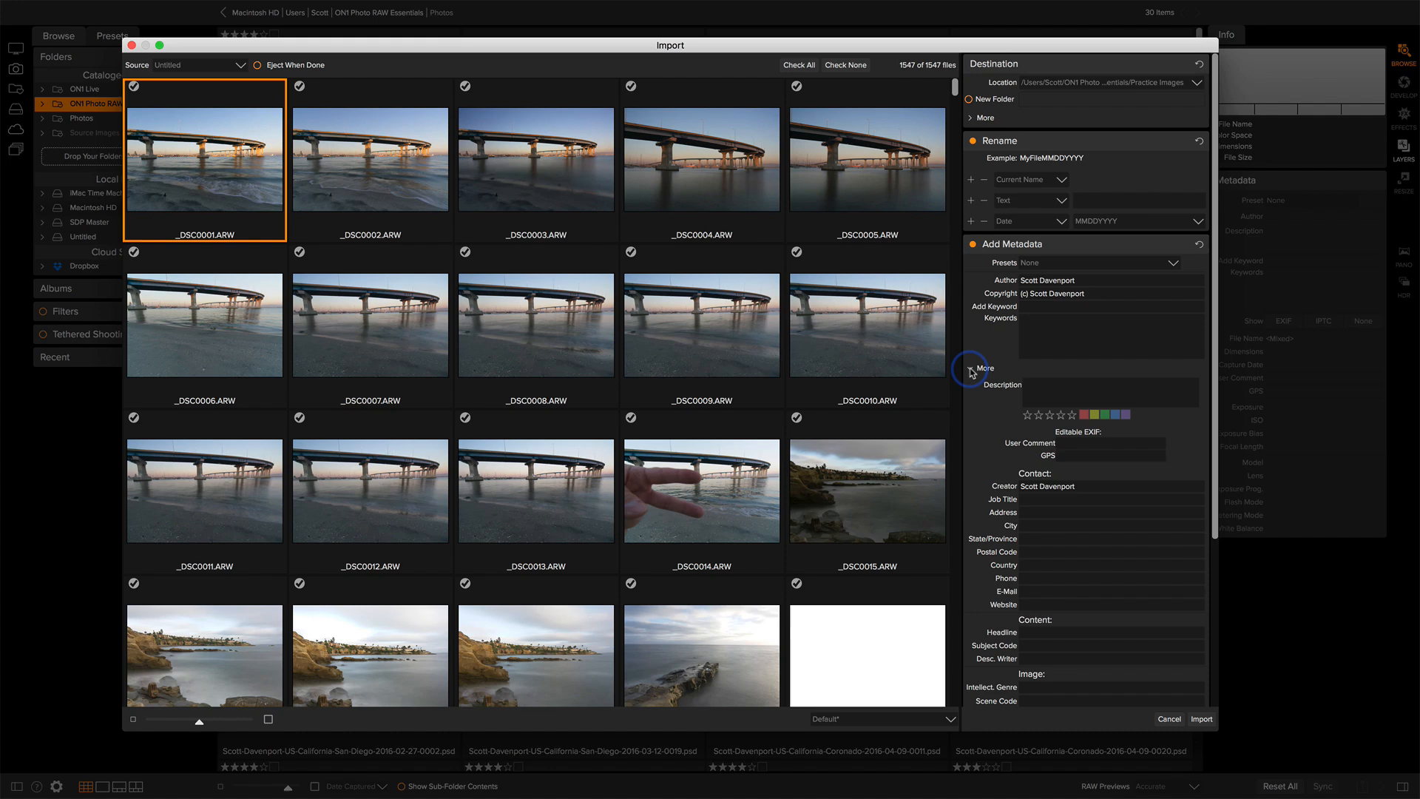
pyautogui.scroll(-3)
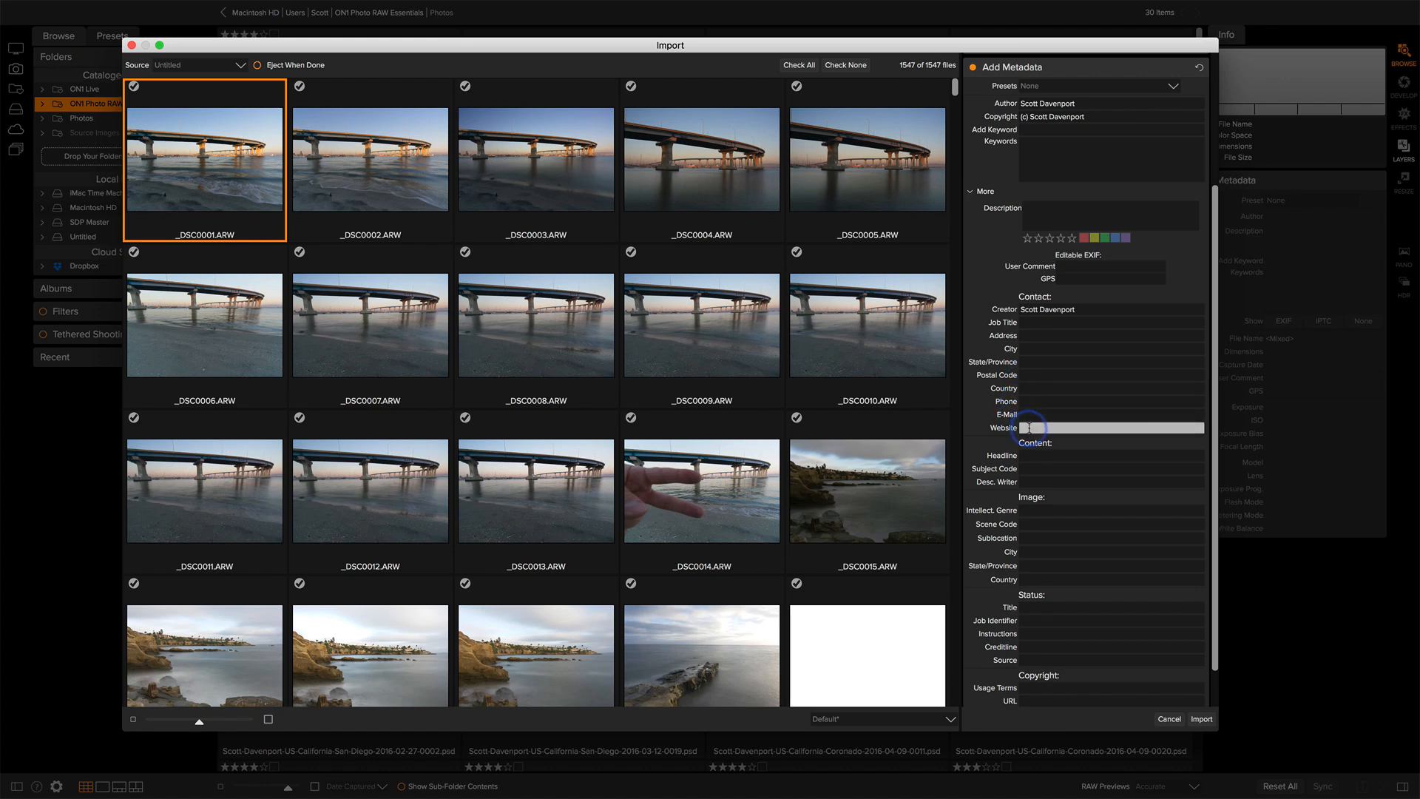
pyautogui.scroll(-3)
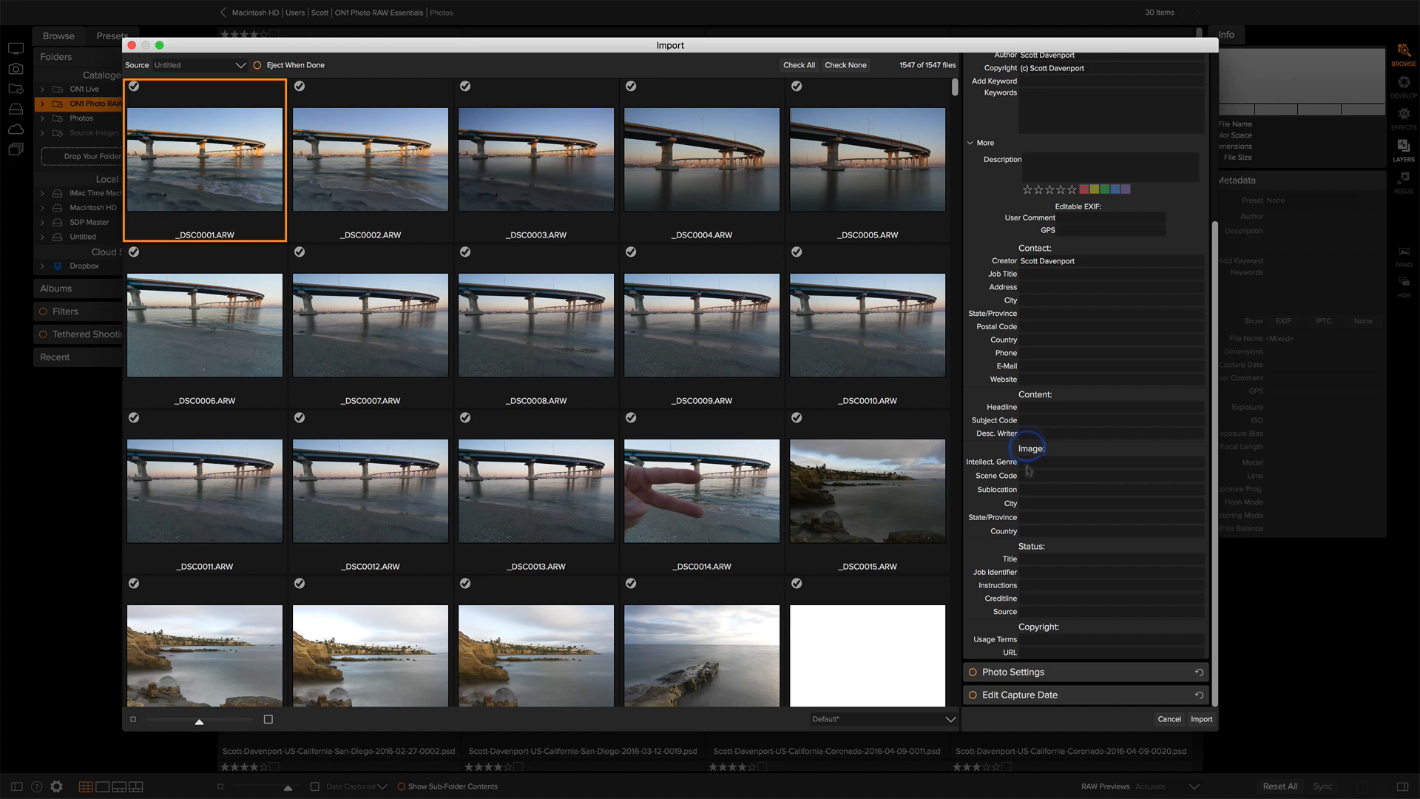
pyautogui.click(1113, 638)
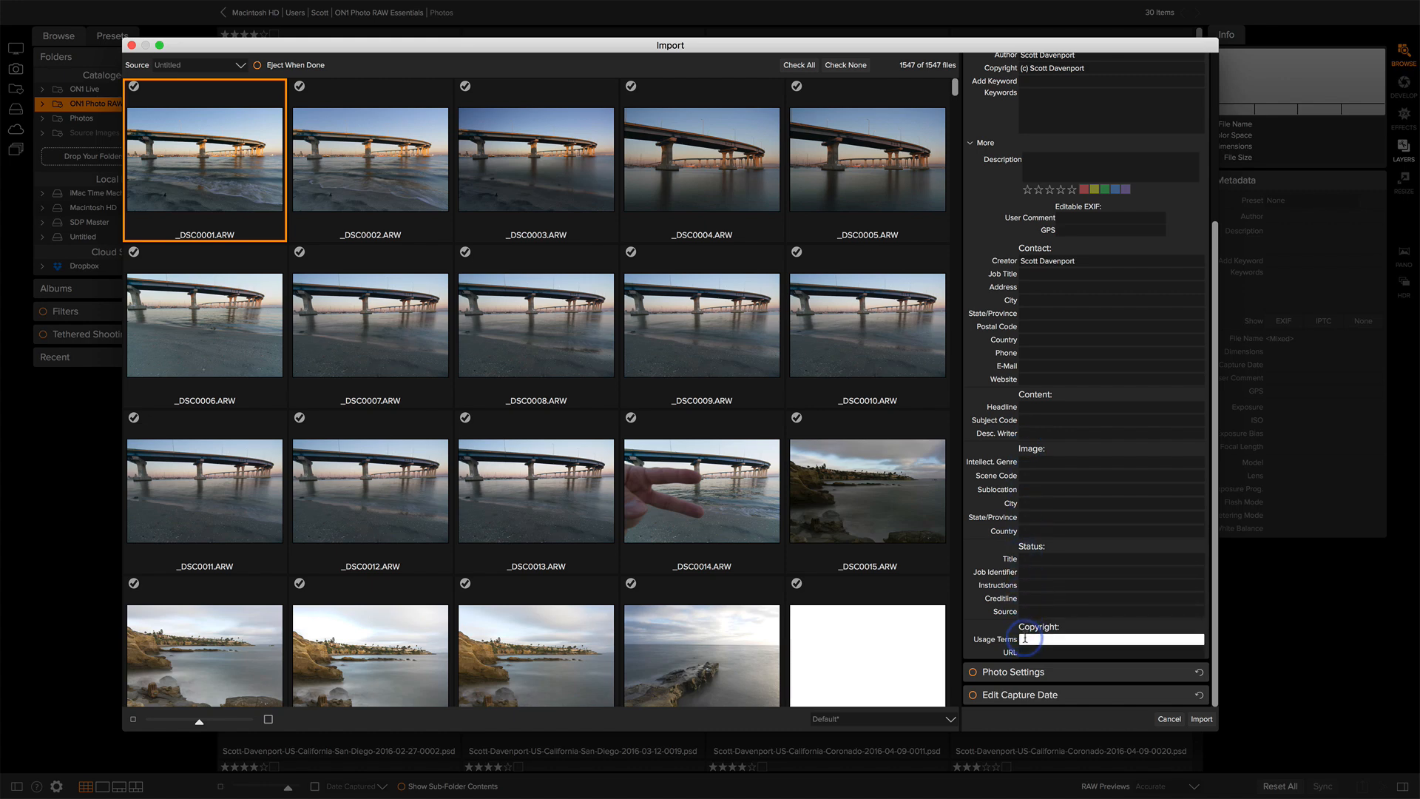
pyautogui.write('All Right')
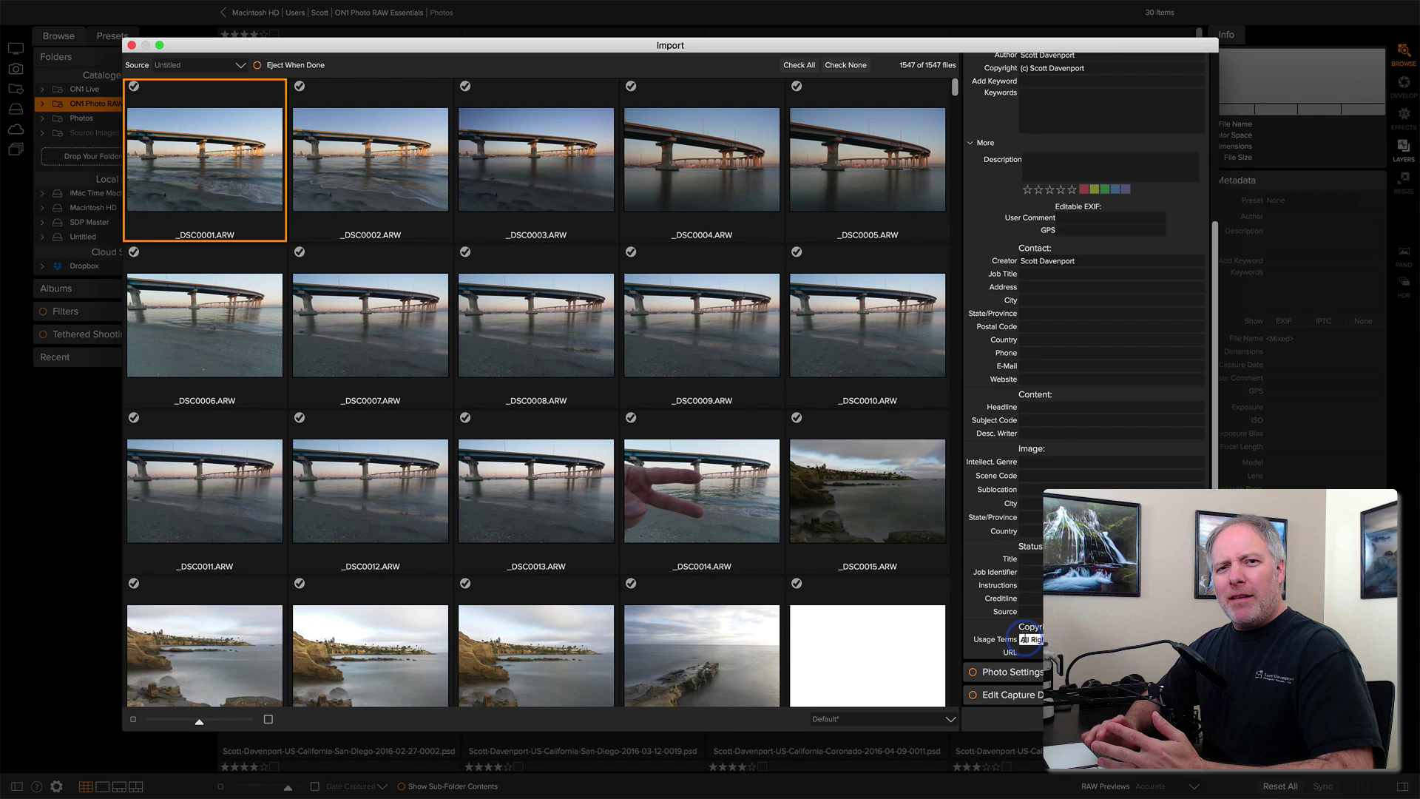
pyautogui.click(1087, 639)
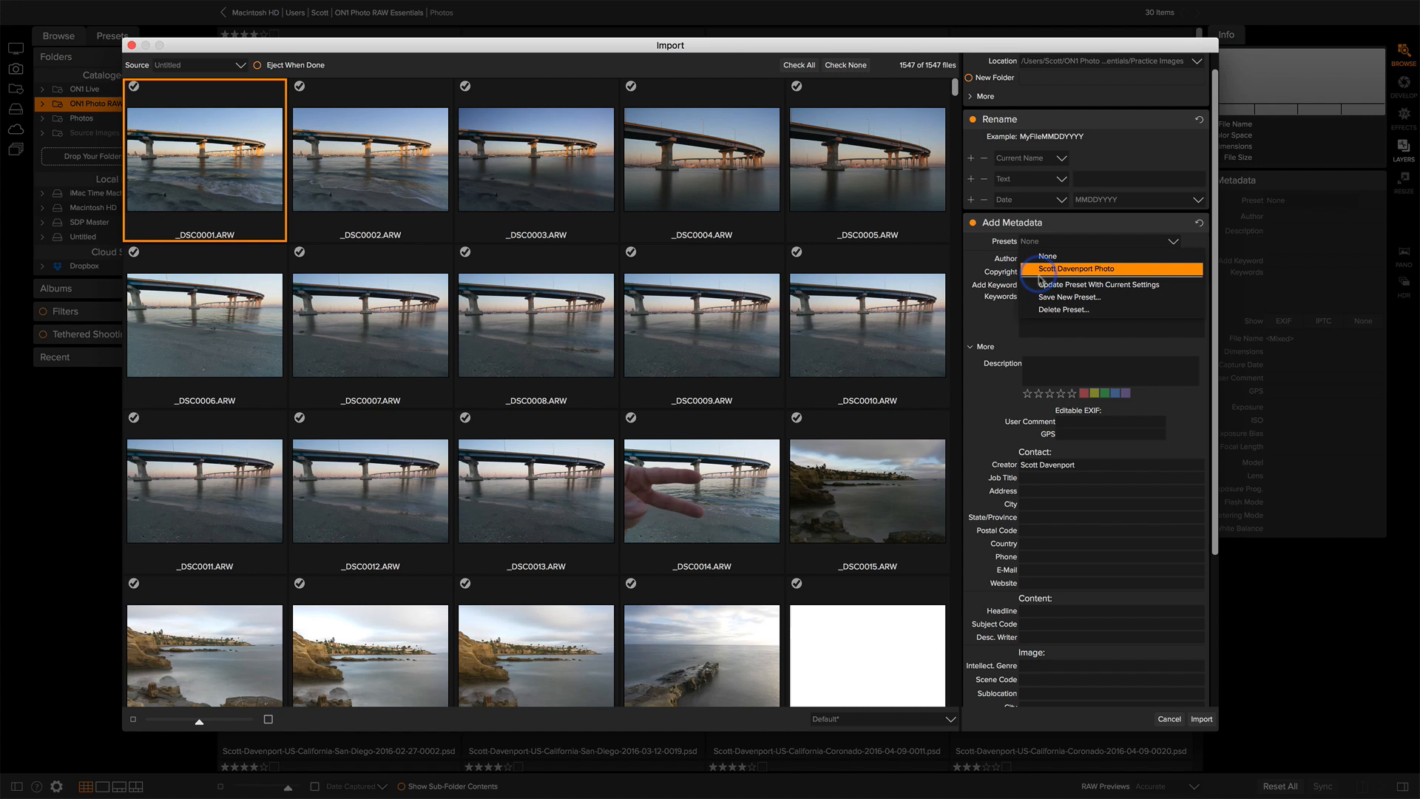
pyautogui.moveTo(1068, 297)
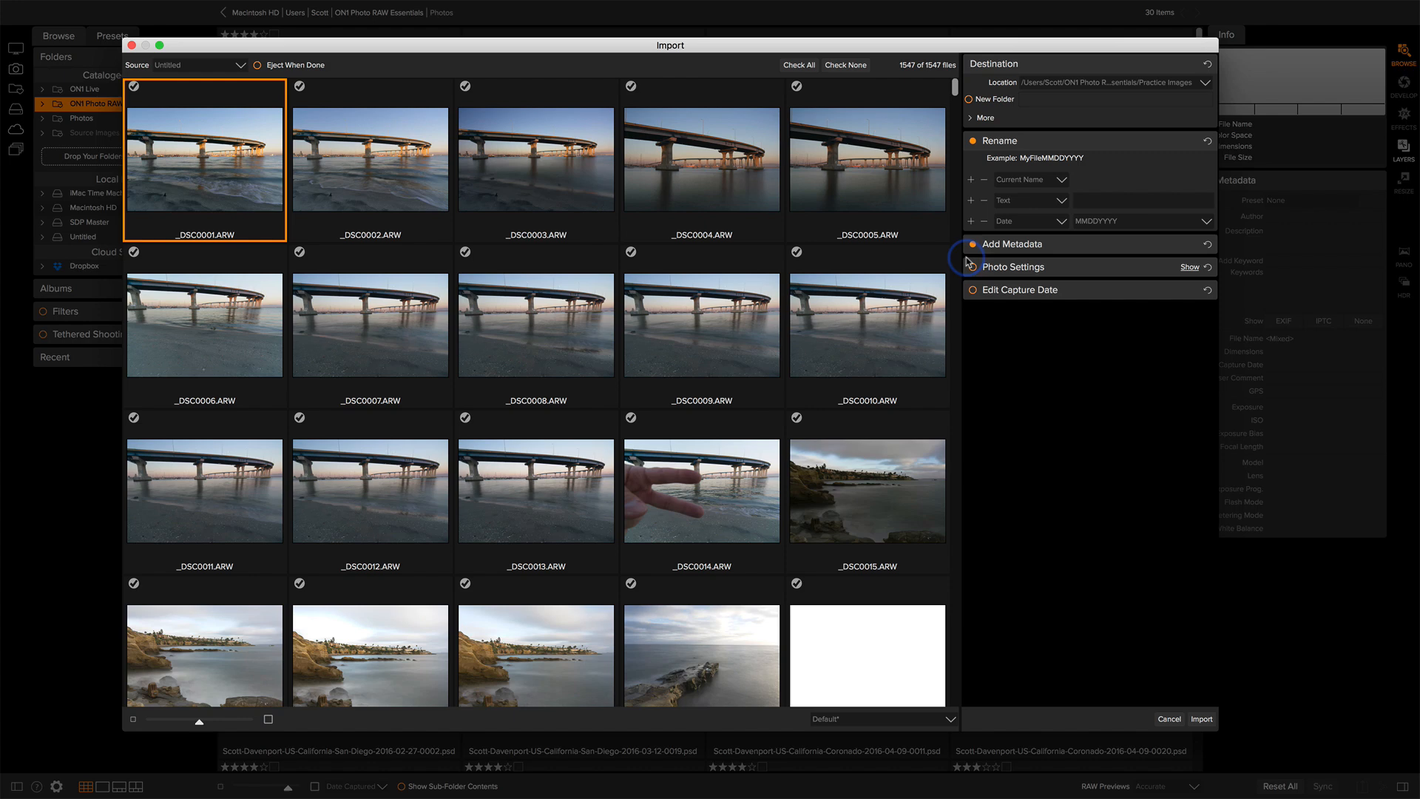
# Expand Photo Settings and close the develop preset list without choosing a preset
pyautogui.click(1190, 266)
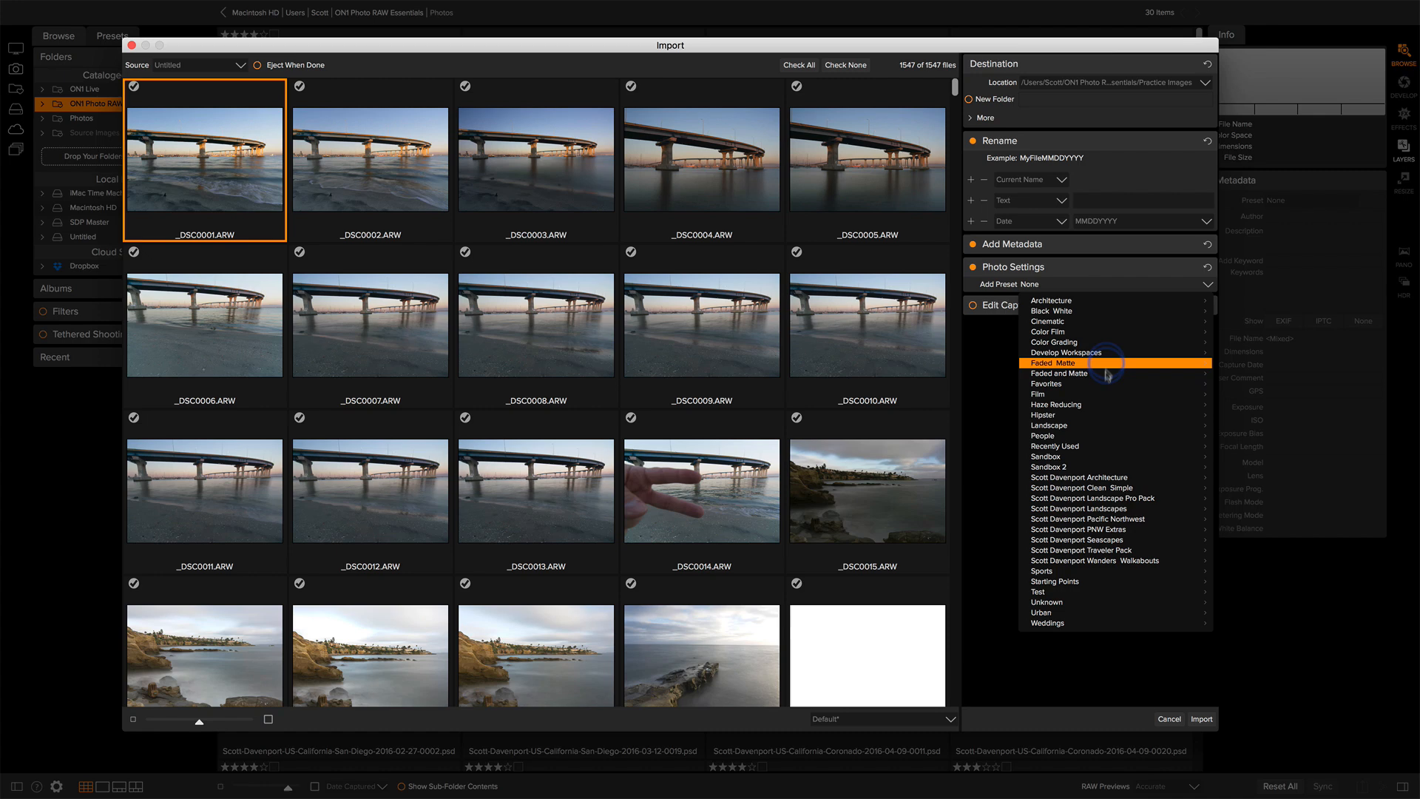
pyautogui.moveTo(1104, 298)
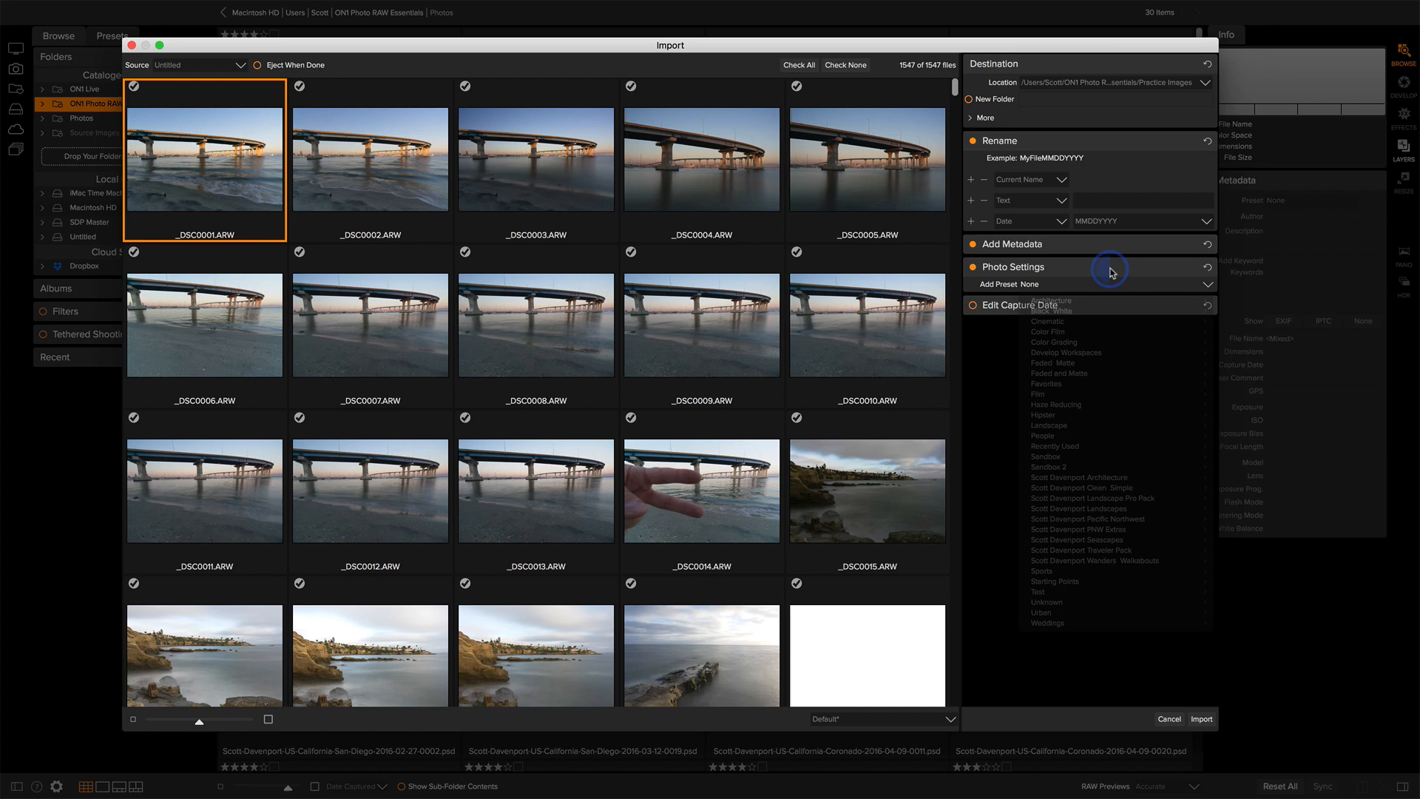
pyautogui.click(1017, 304)
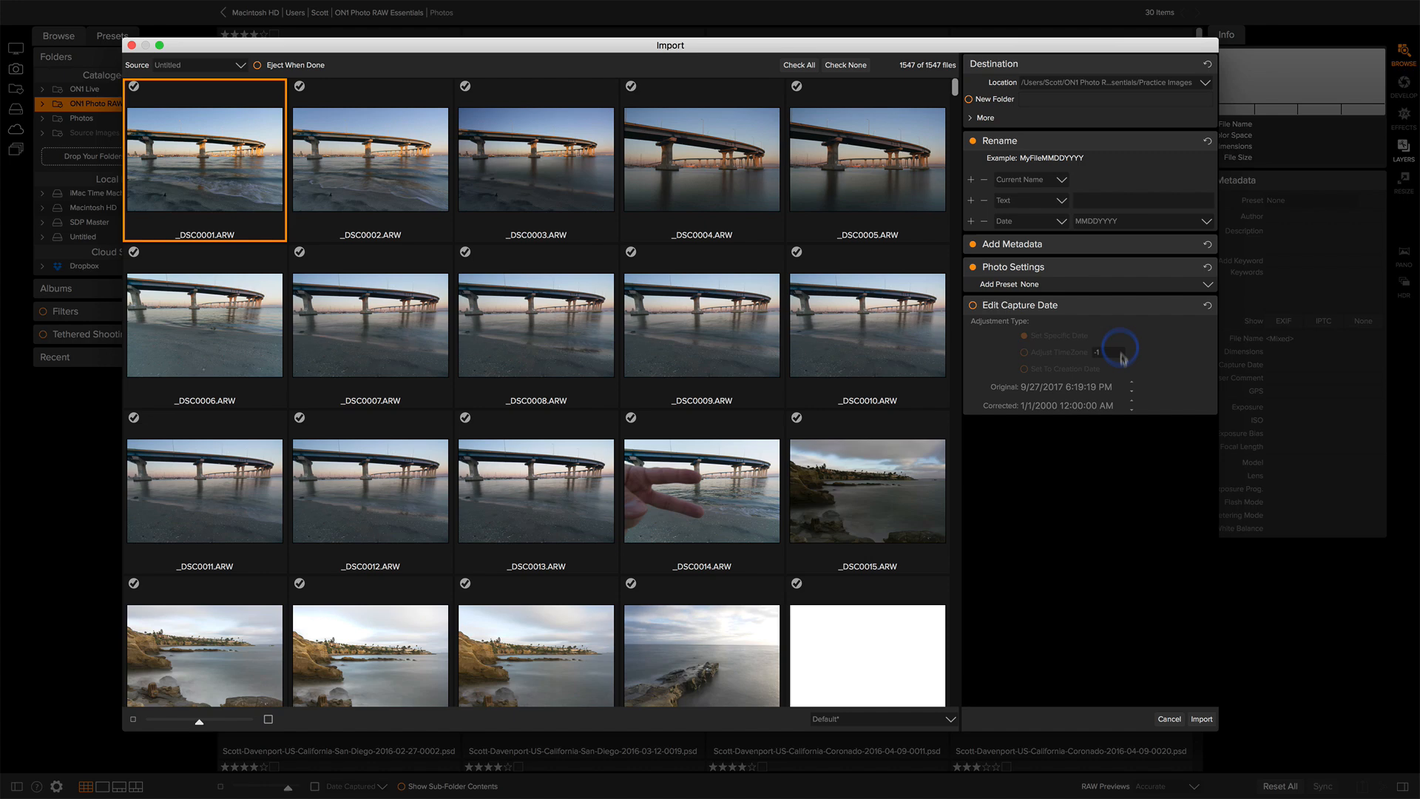
pyautogui.moveTo(1159, 676)
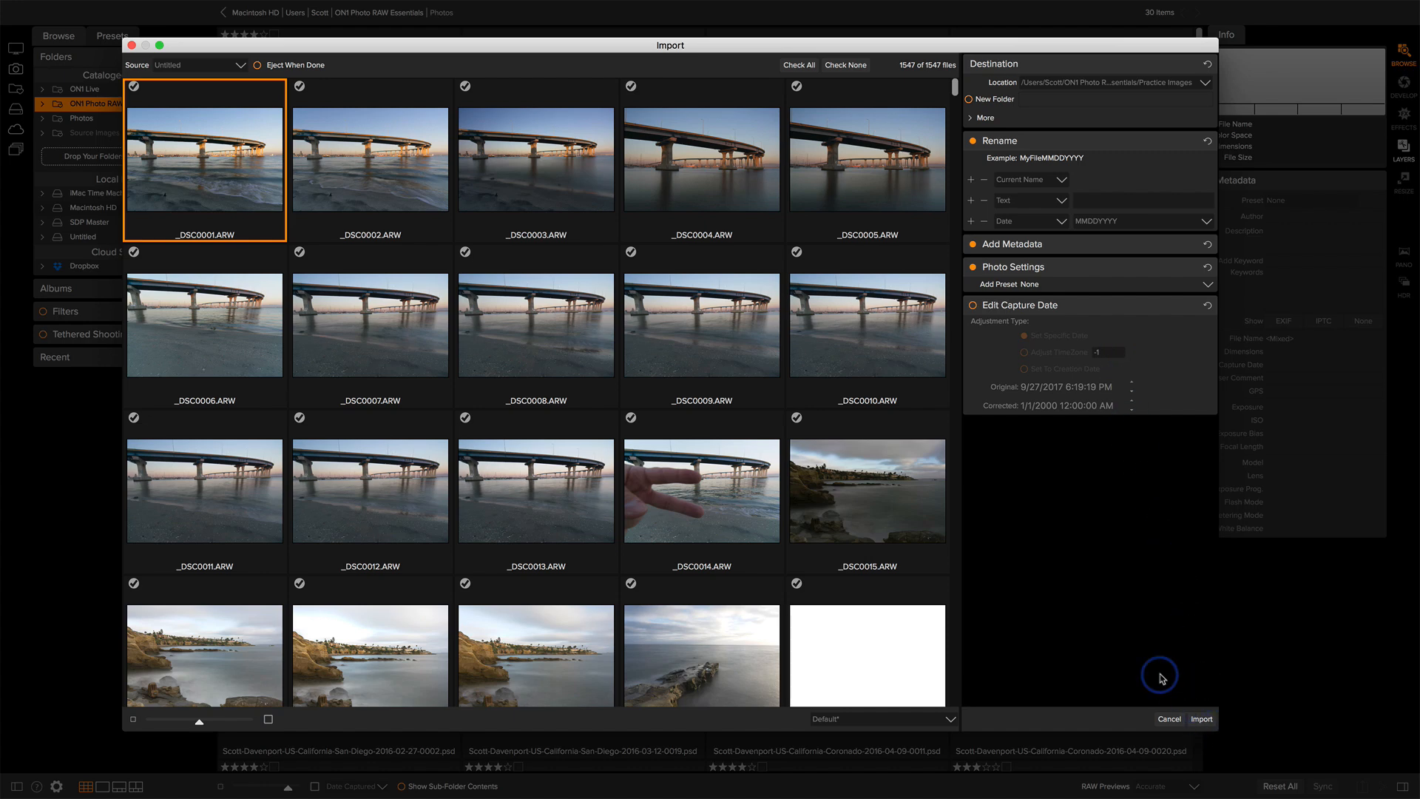
pyautogui.moveTo(602, 404)
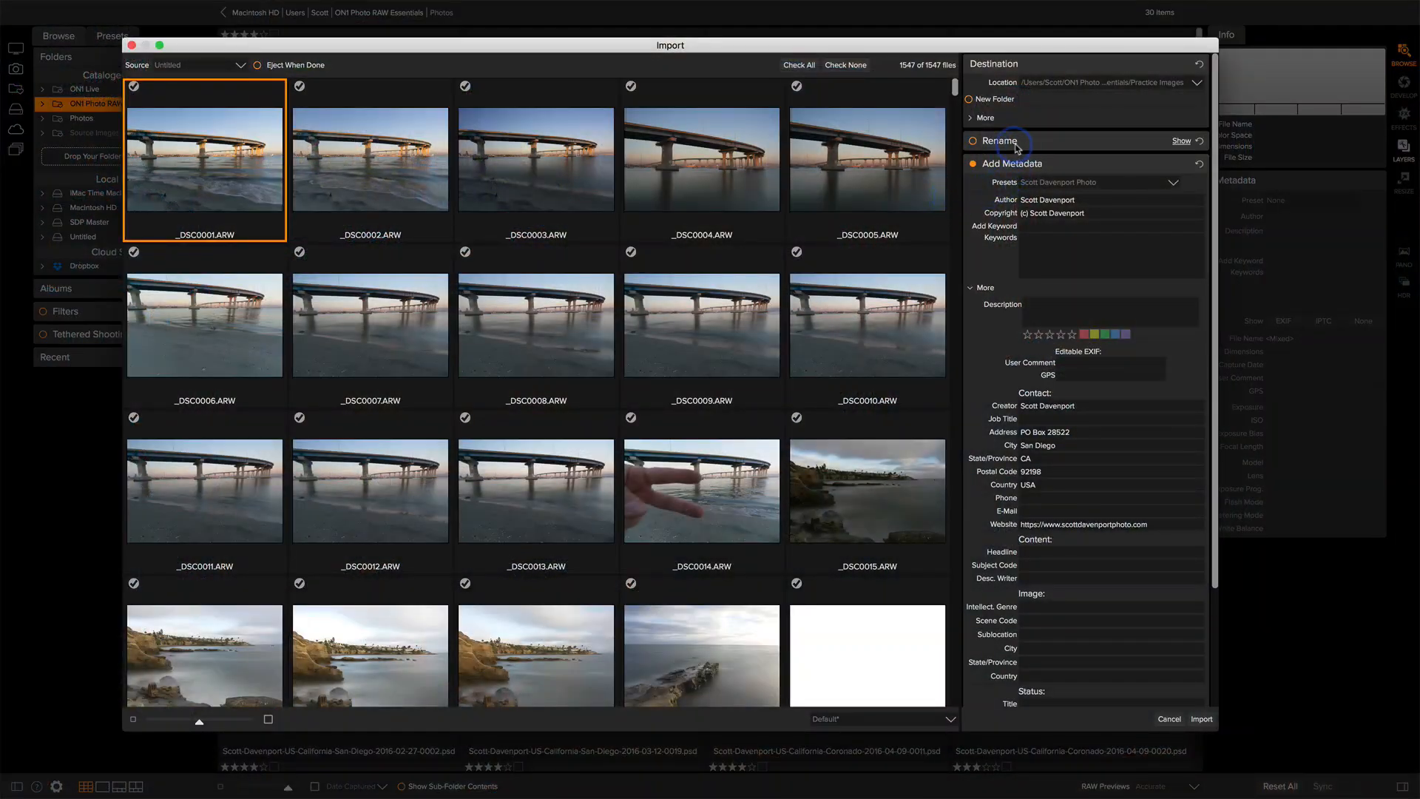
# Re-enable Rename and show the renaming options
pyautogui.click(972, 142)
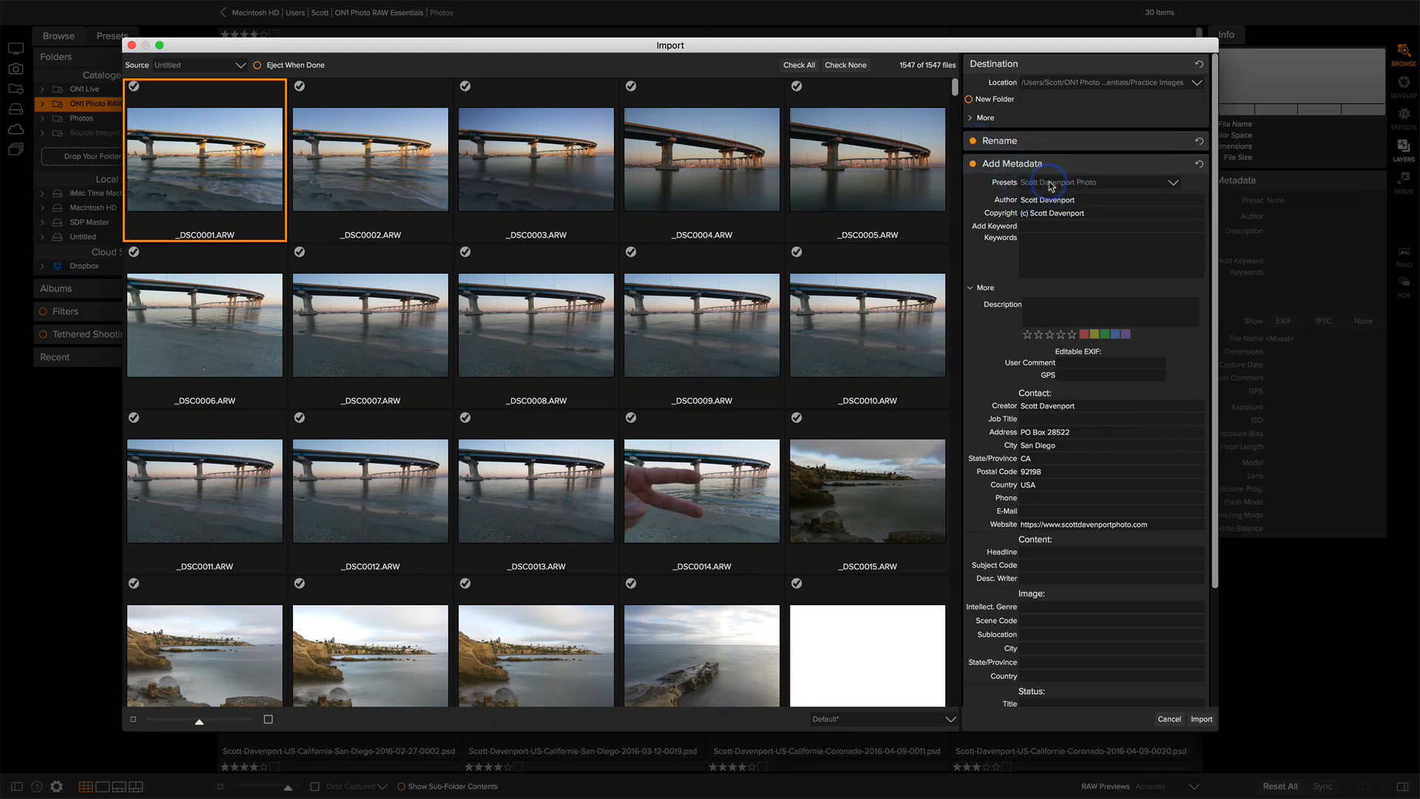
pyautogui.click(1174, 182)
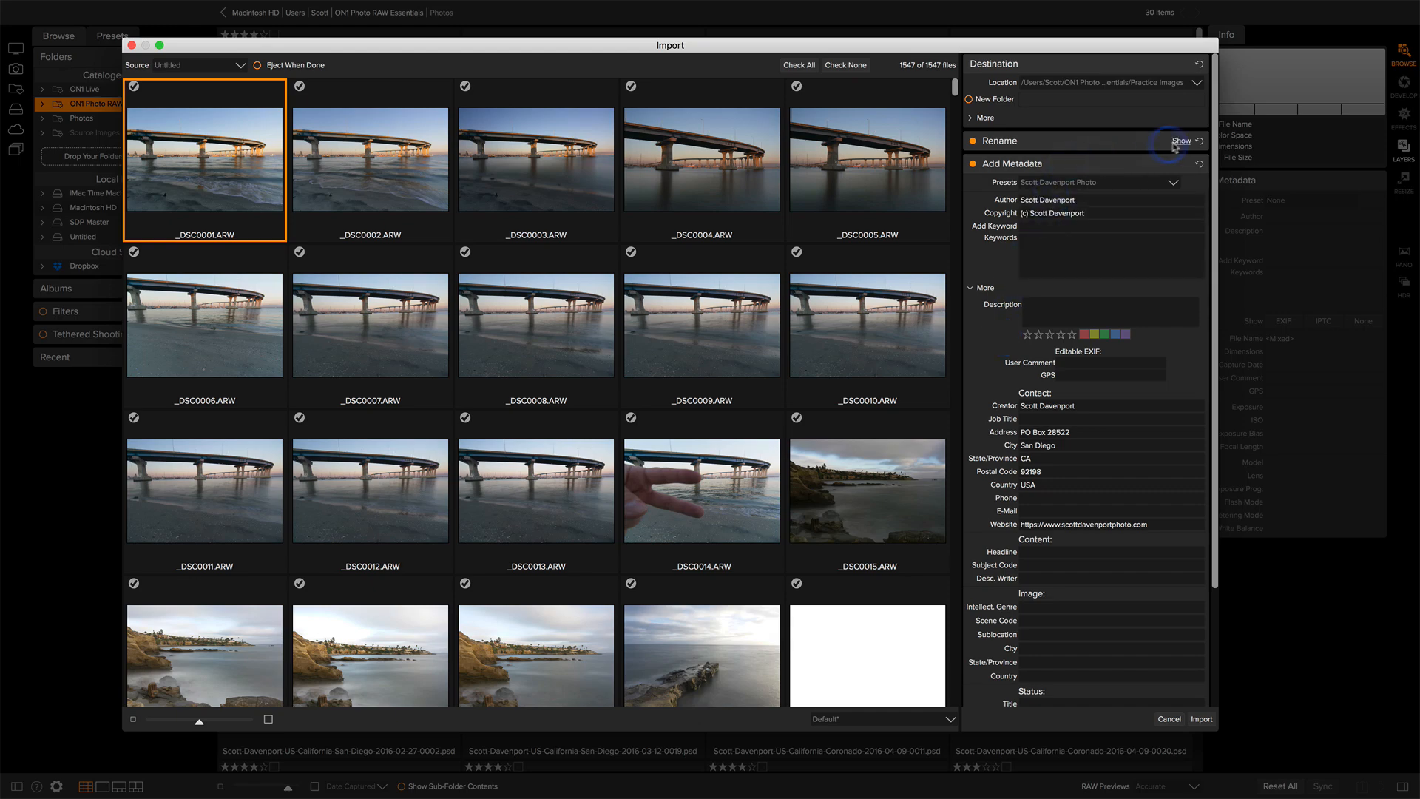
pyautogui.click(1181, 141)
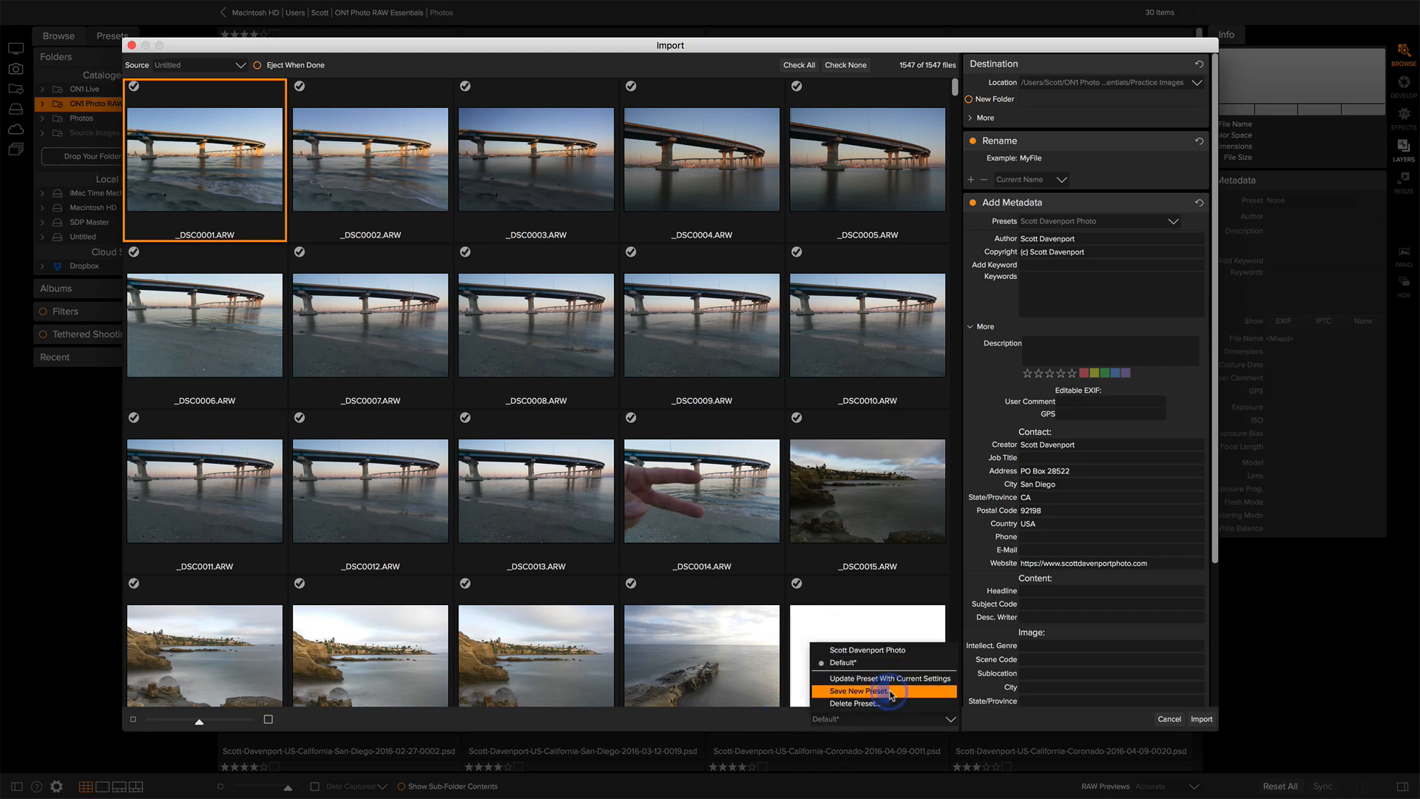
# Save a new import preset, naming it 'My Import Pres'
pyautogui.click(869, 690)
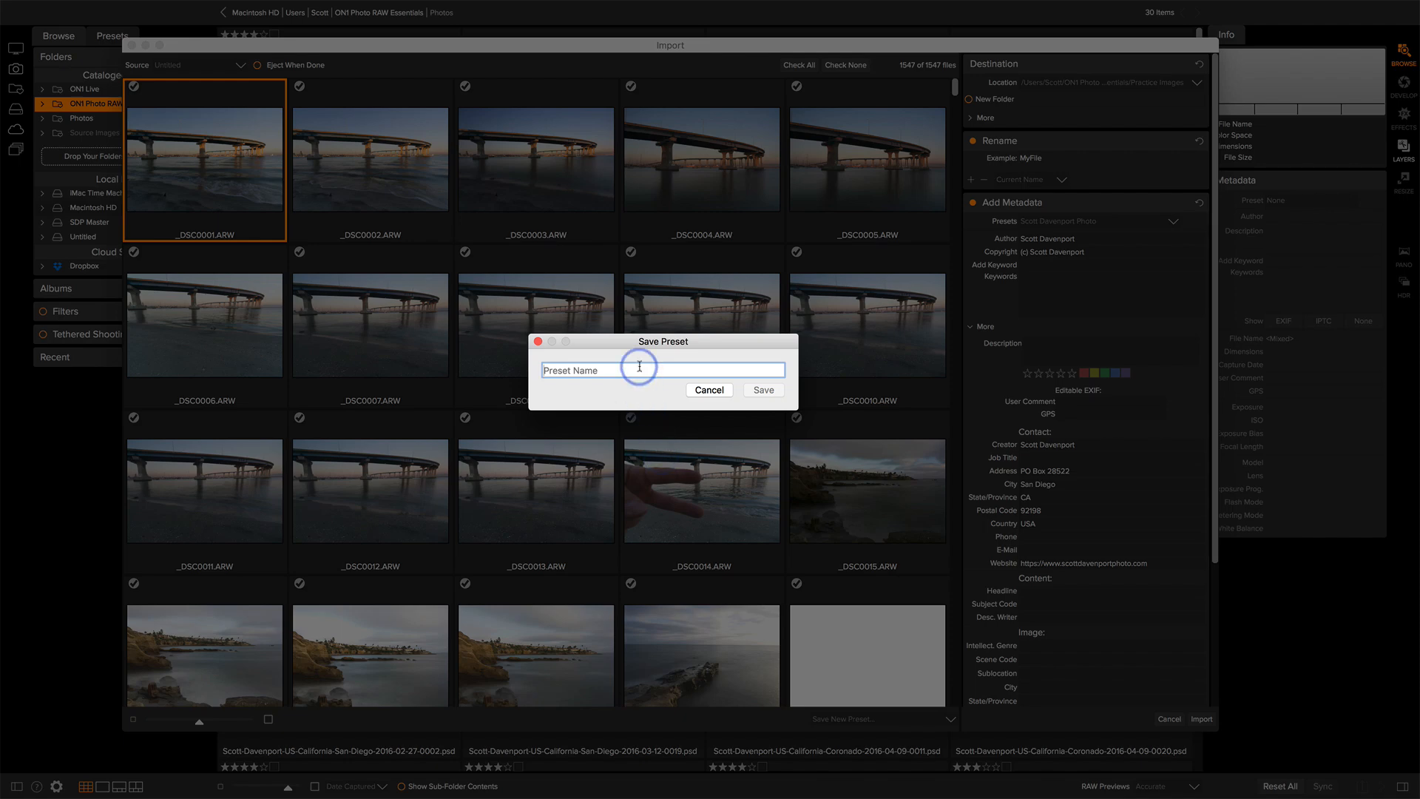
pyautogui.write('My Import Pres')
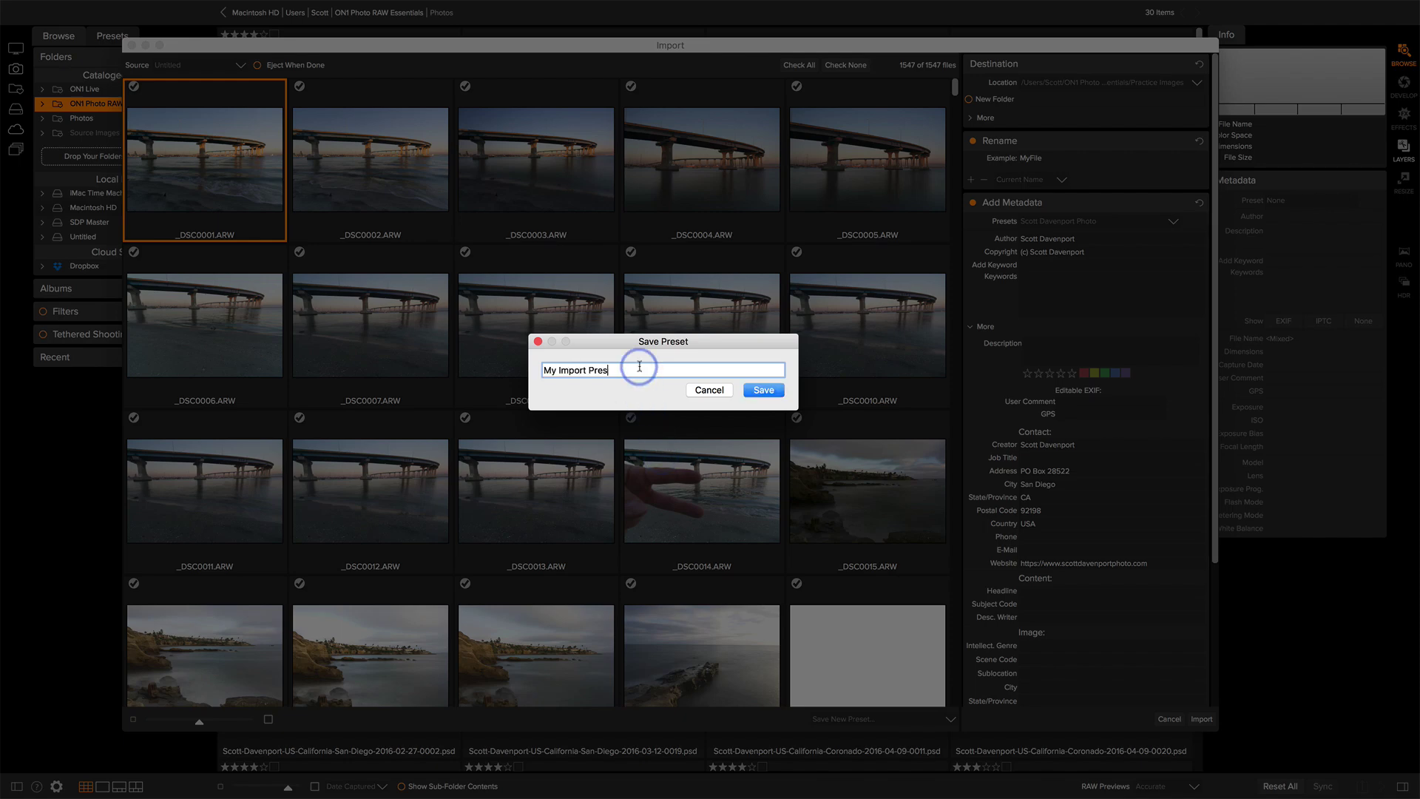